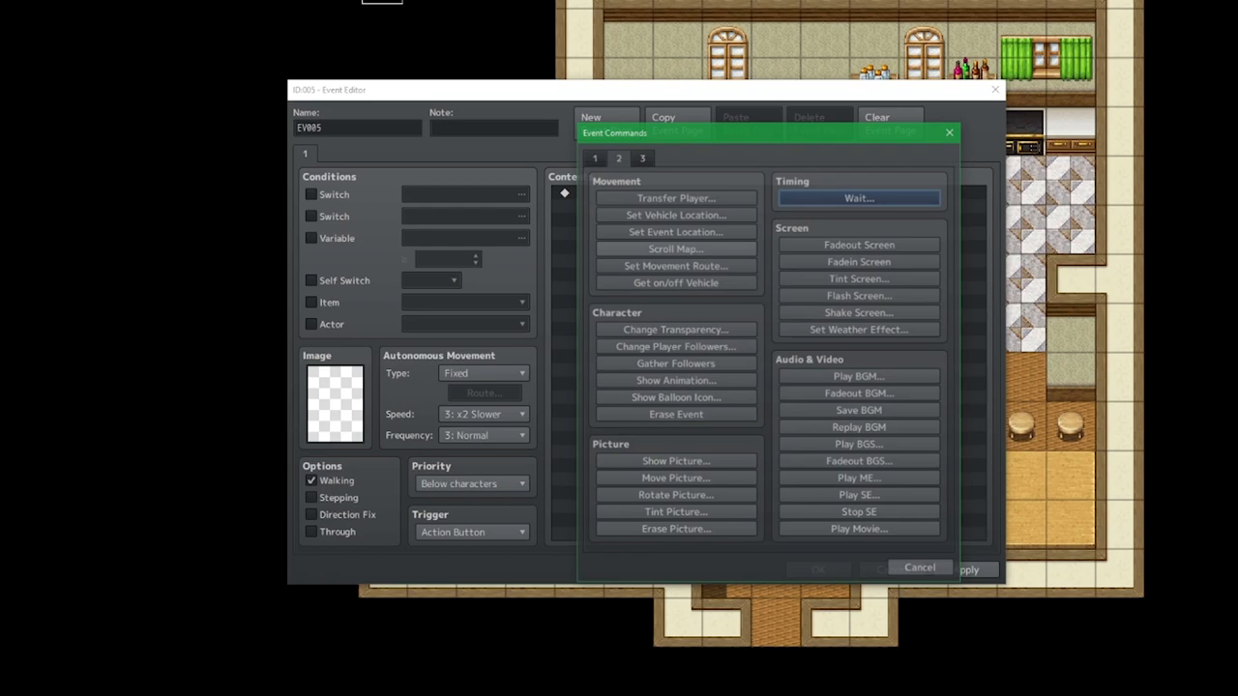
- Reach the Show Picture command on the third page of event commands
click(642, 159)
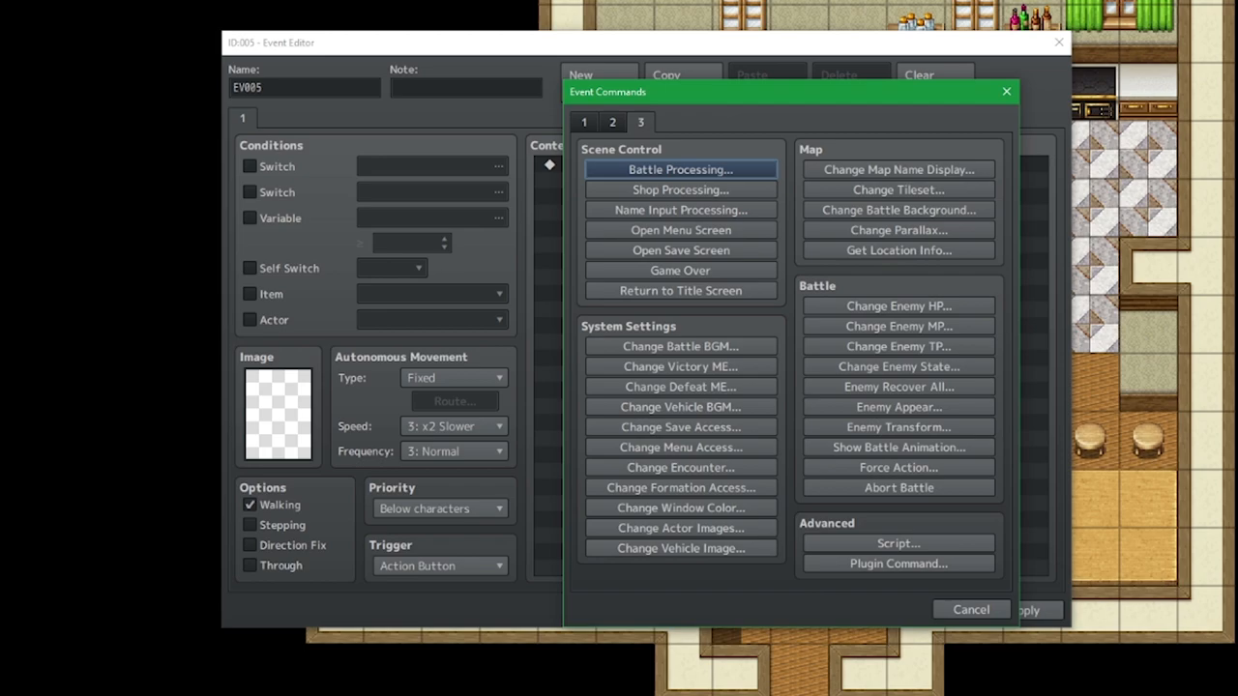
click(584, 122)
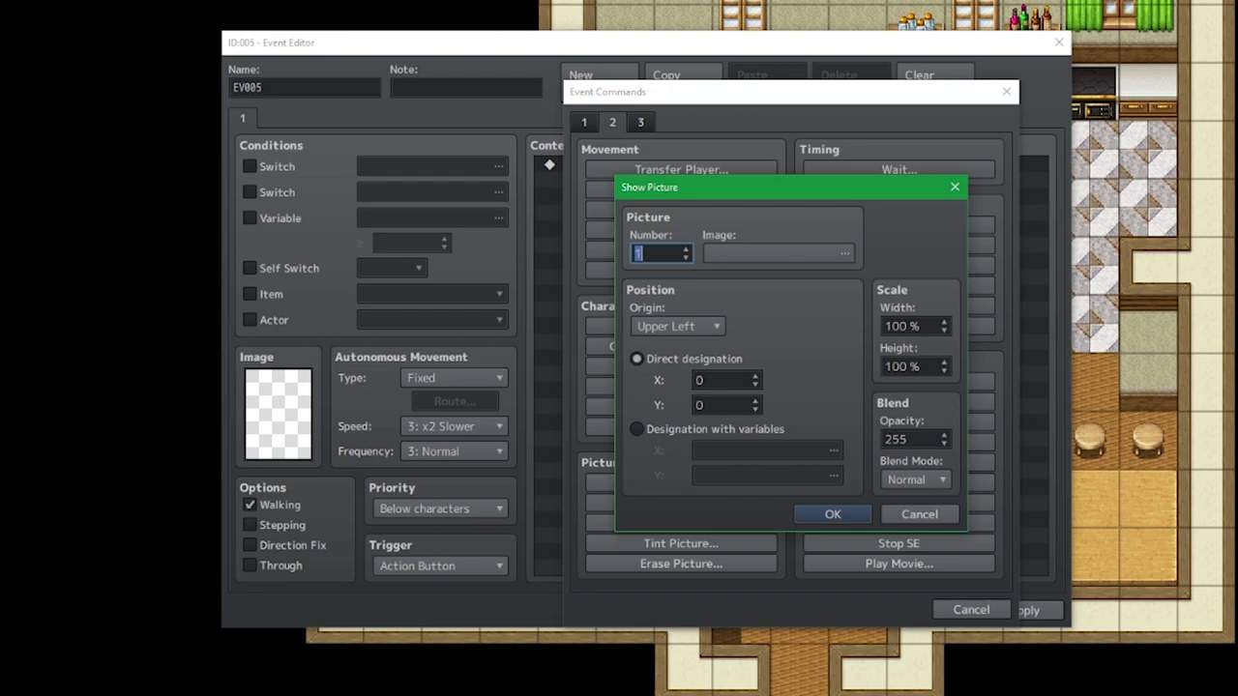
mouse_move(661, 252)
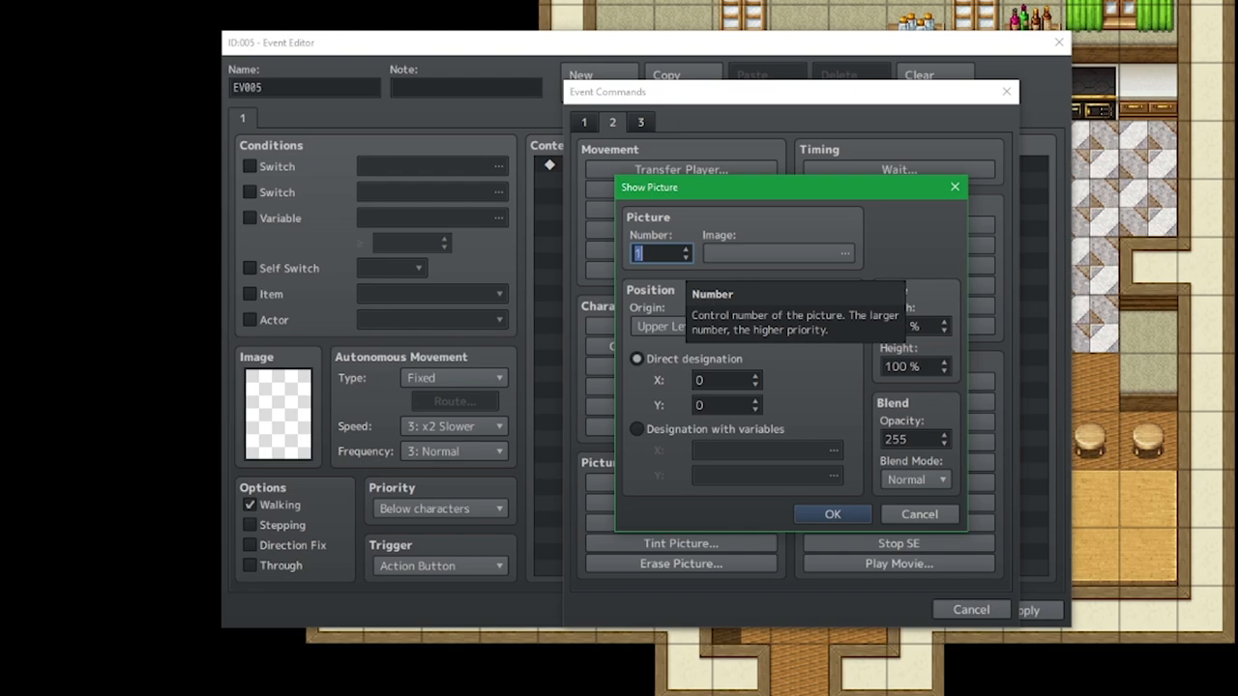
- Confirm Show Picture #1 at Upper Left X 0, Y 0
text(999)
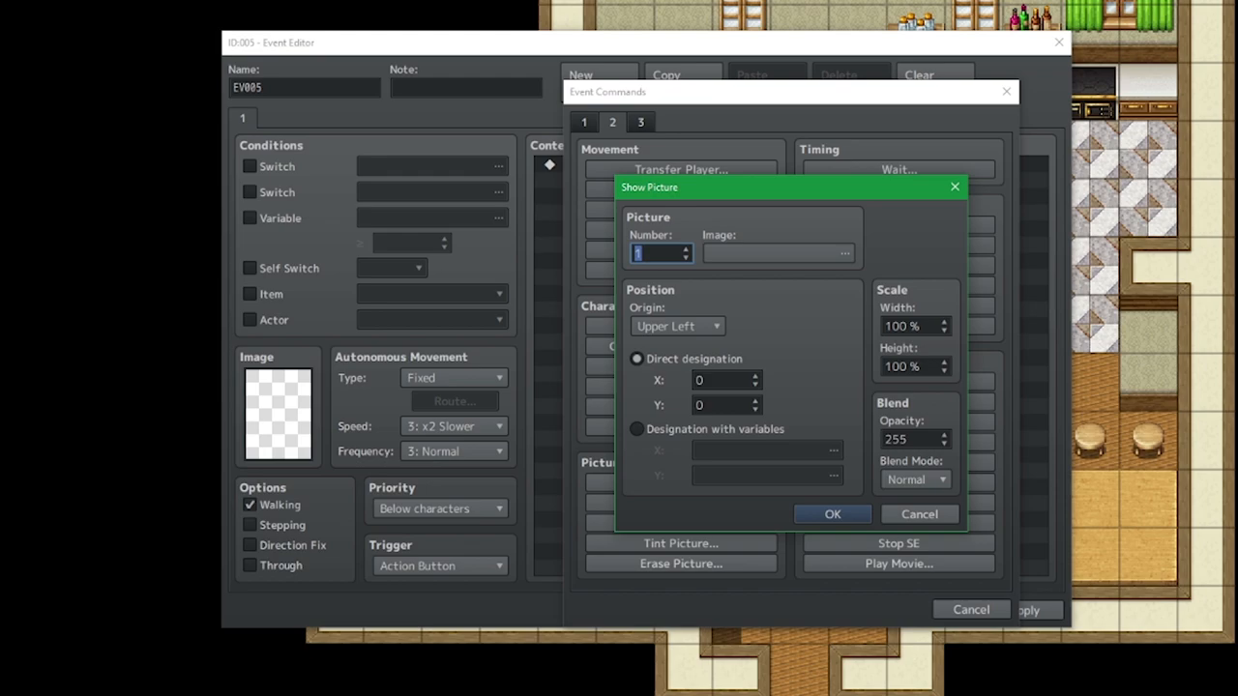
click(777, 251)
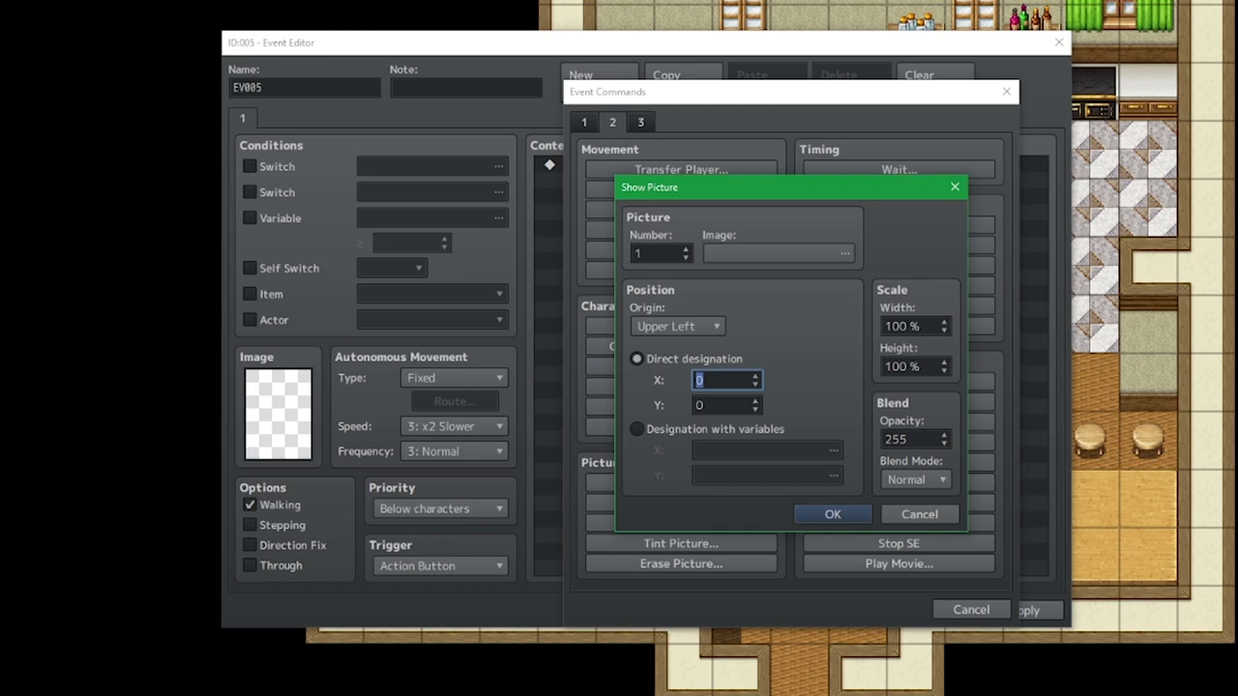
click(917, 514)
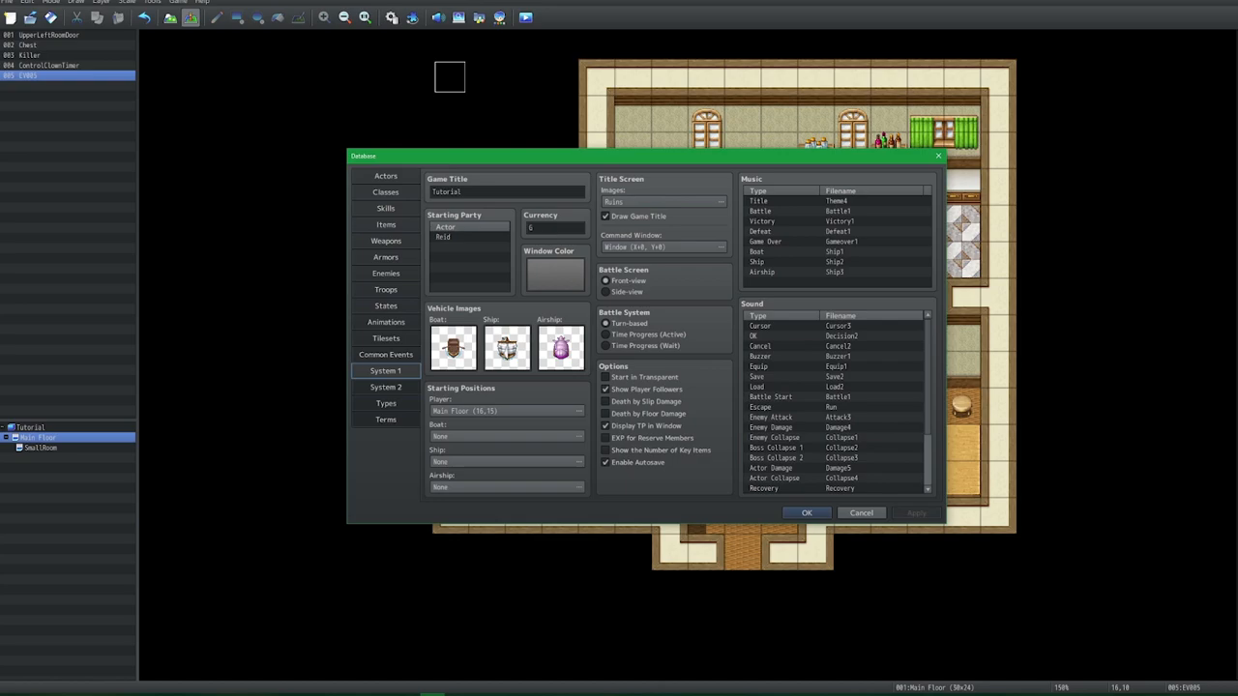
- Reopen Show Picture and choose Designation with variables for its coordinates
click(385, 387)
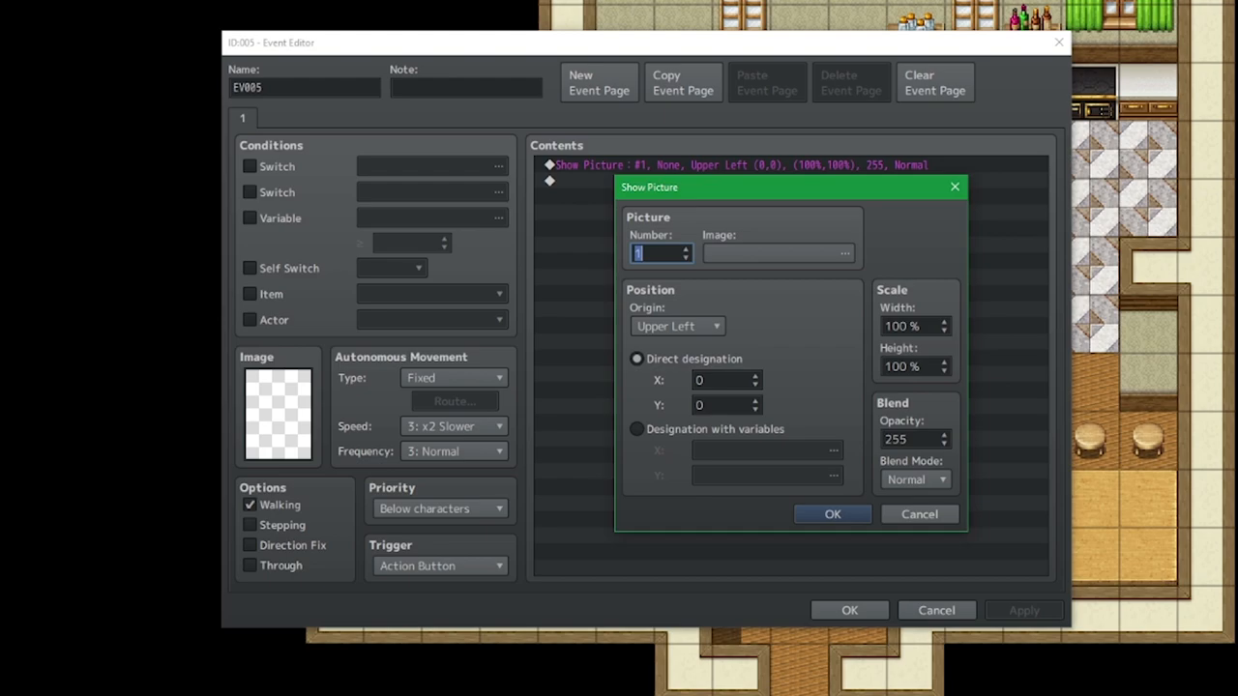
click(637, 430)
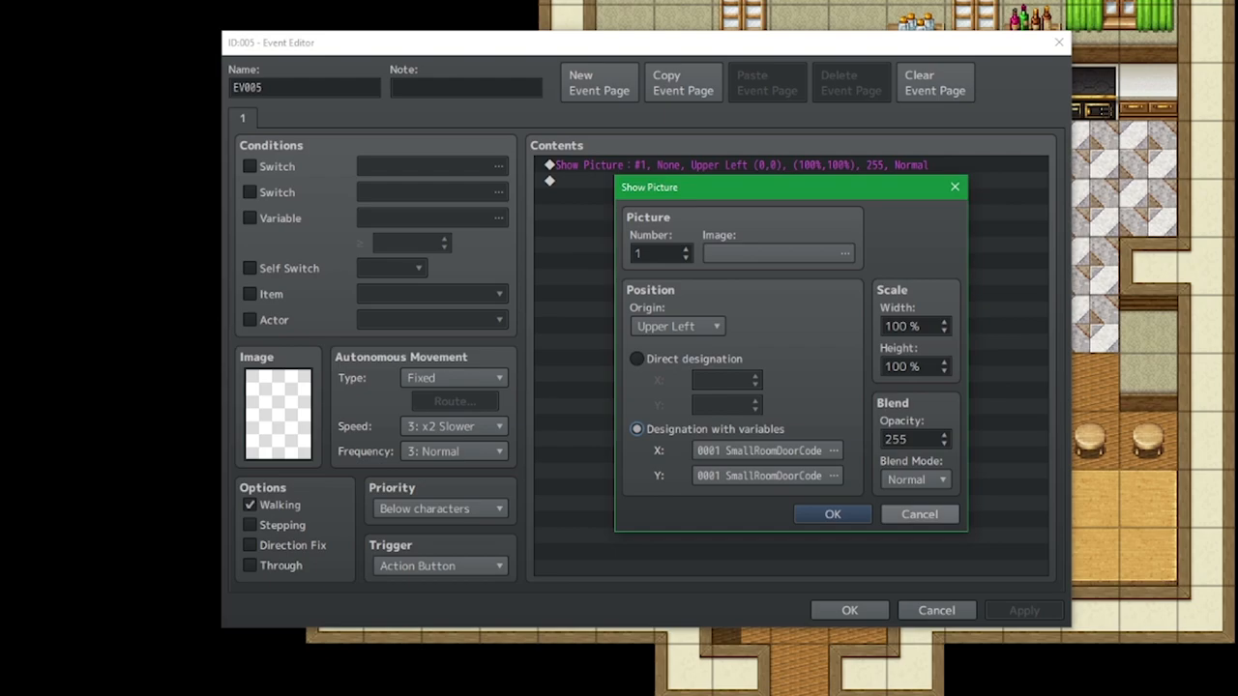
mouse_move(892, 403)
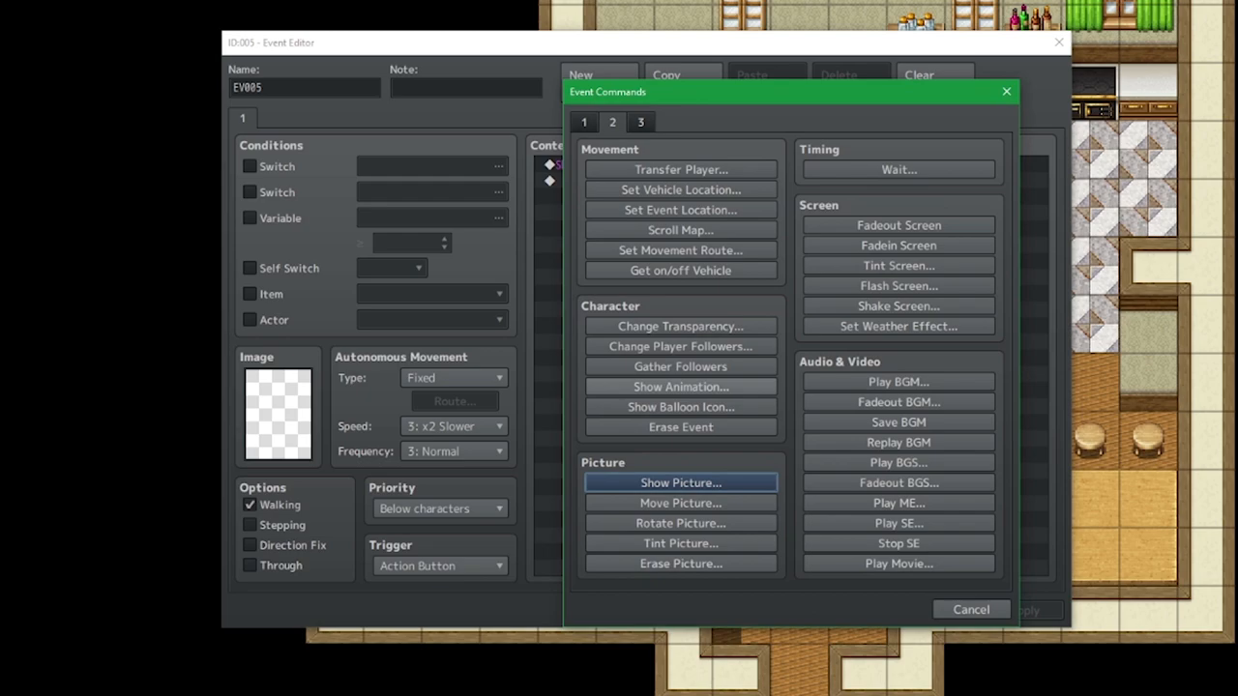
- Insert a Loop from the first page of event commands after the picture
click(584, 122)
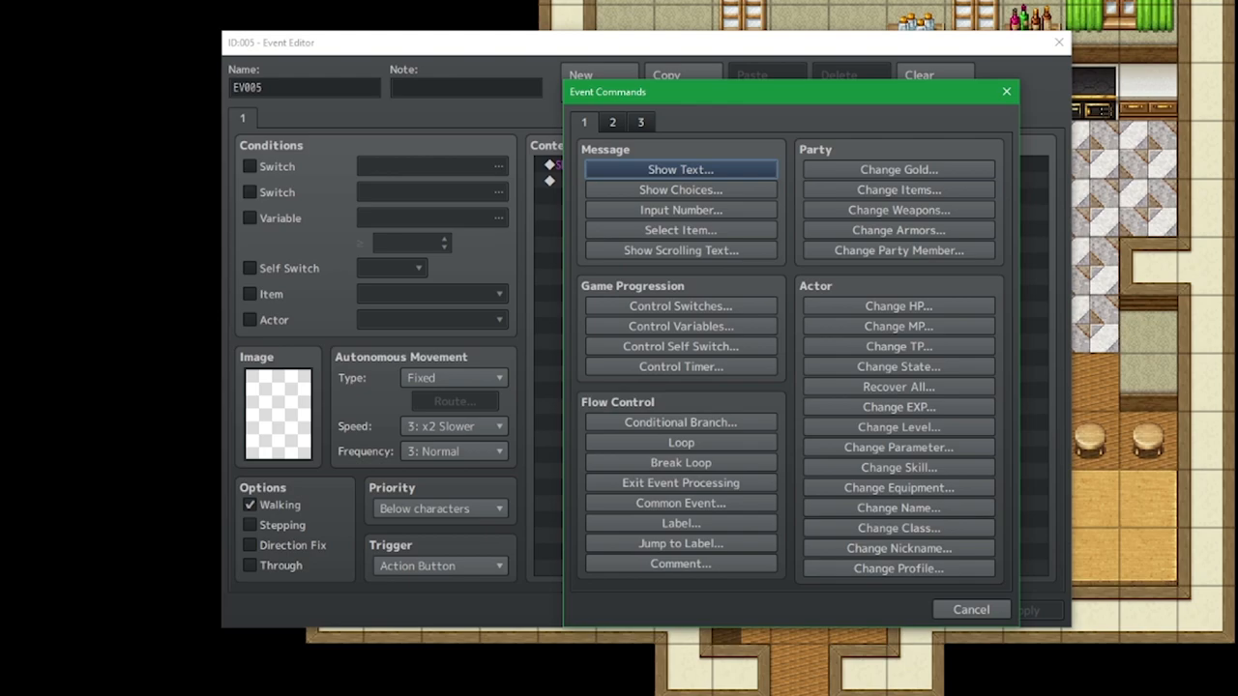
click(680, 440)
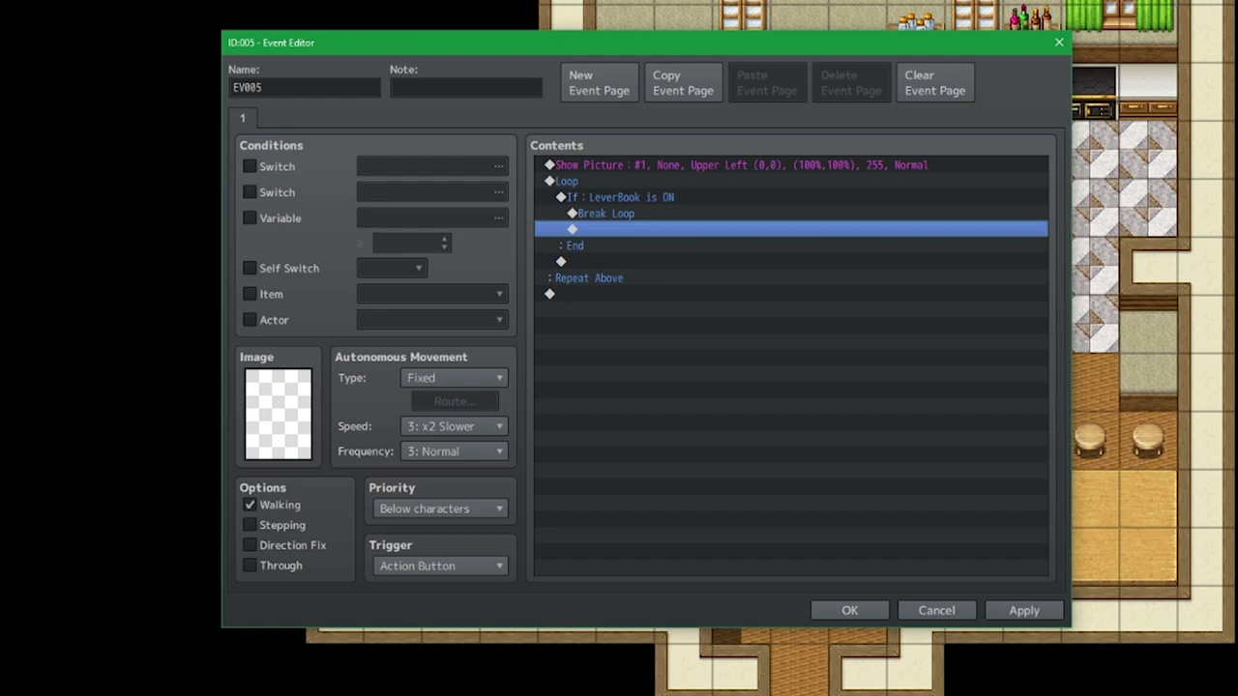
- Delete the conditional branch and add Control Self Switch A = ON inside the loop
key(Delete)
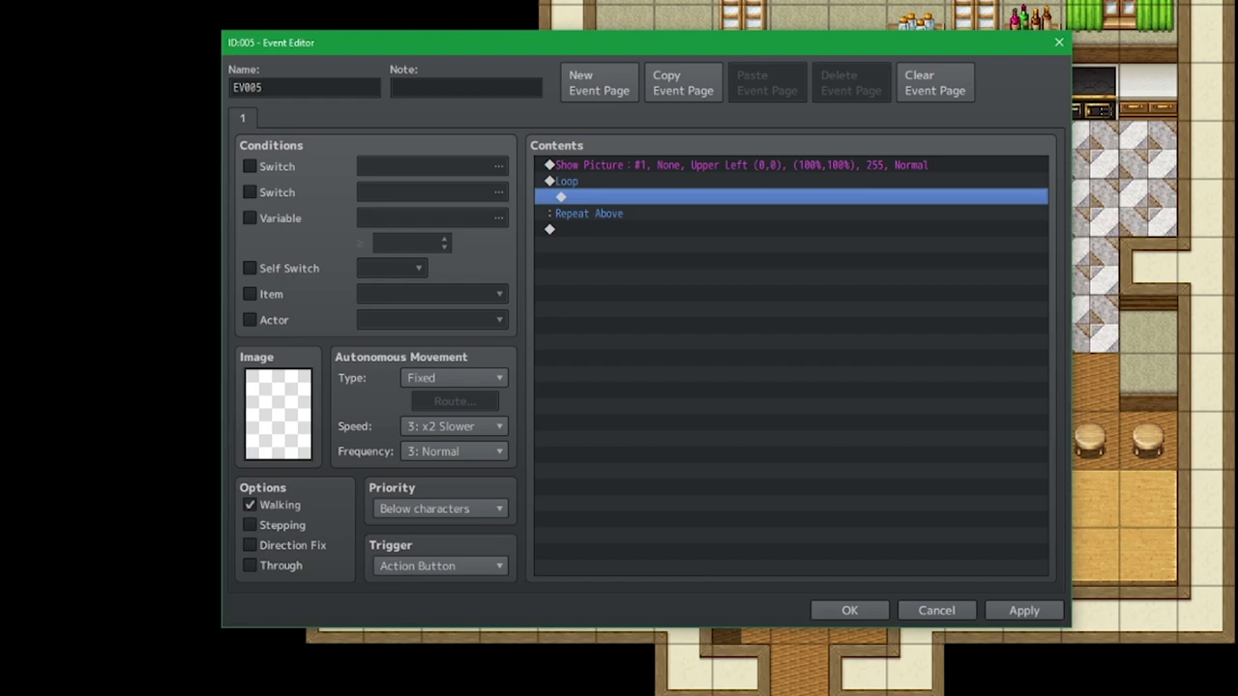
double_click(789, 197)
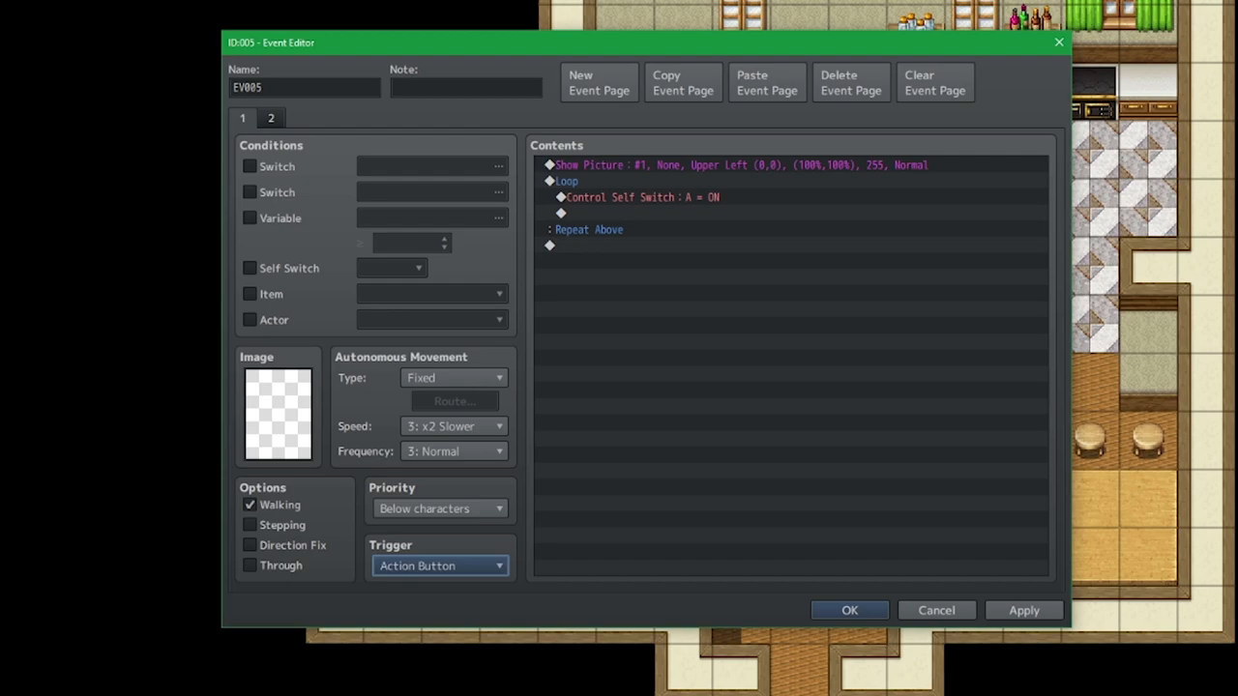
- Adjust the event's Trigger dropdown toward running automatically
click(441, 564)
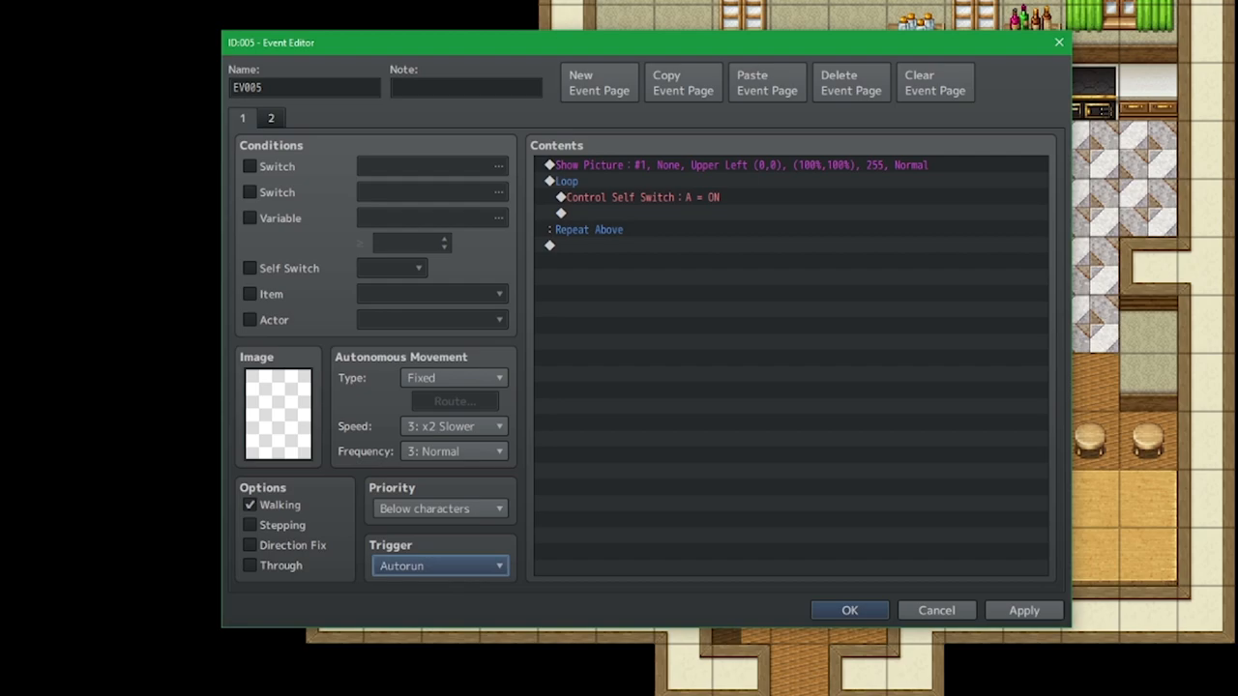
click(439, 565)
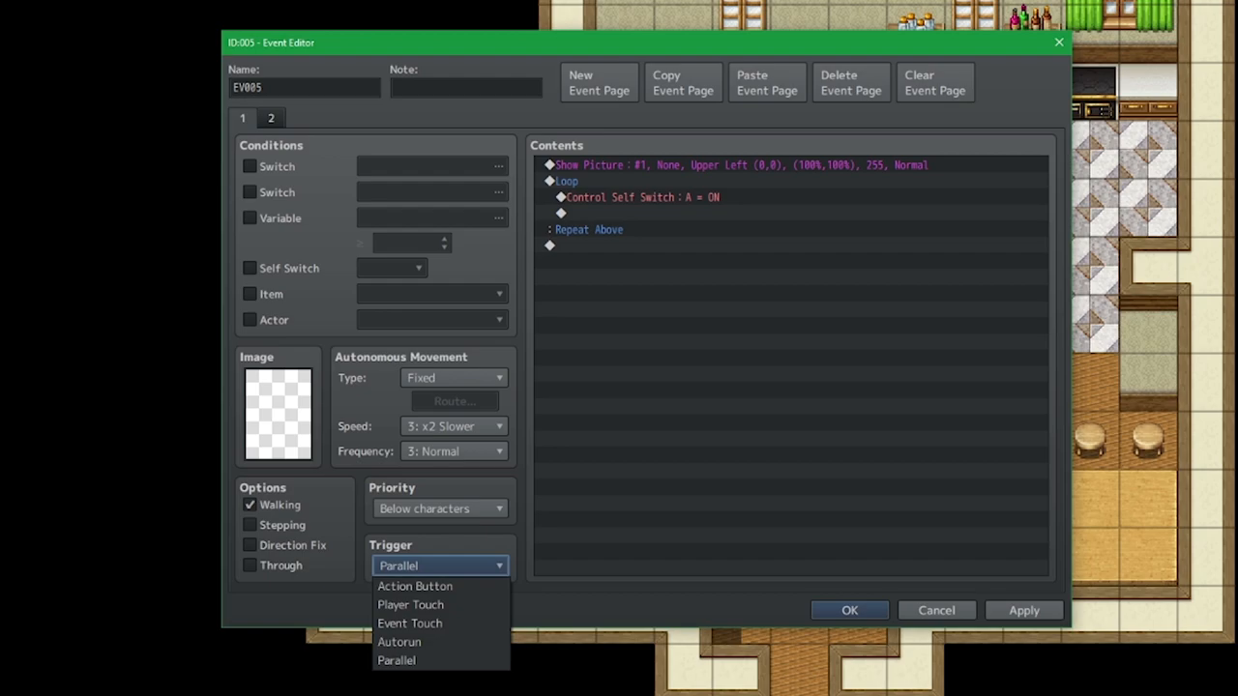
click(414, 586)
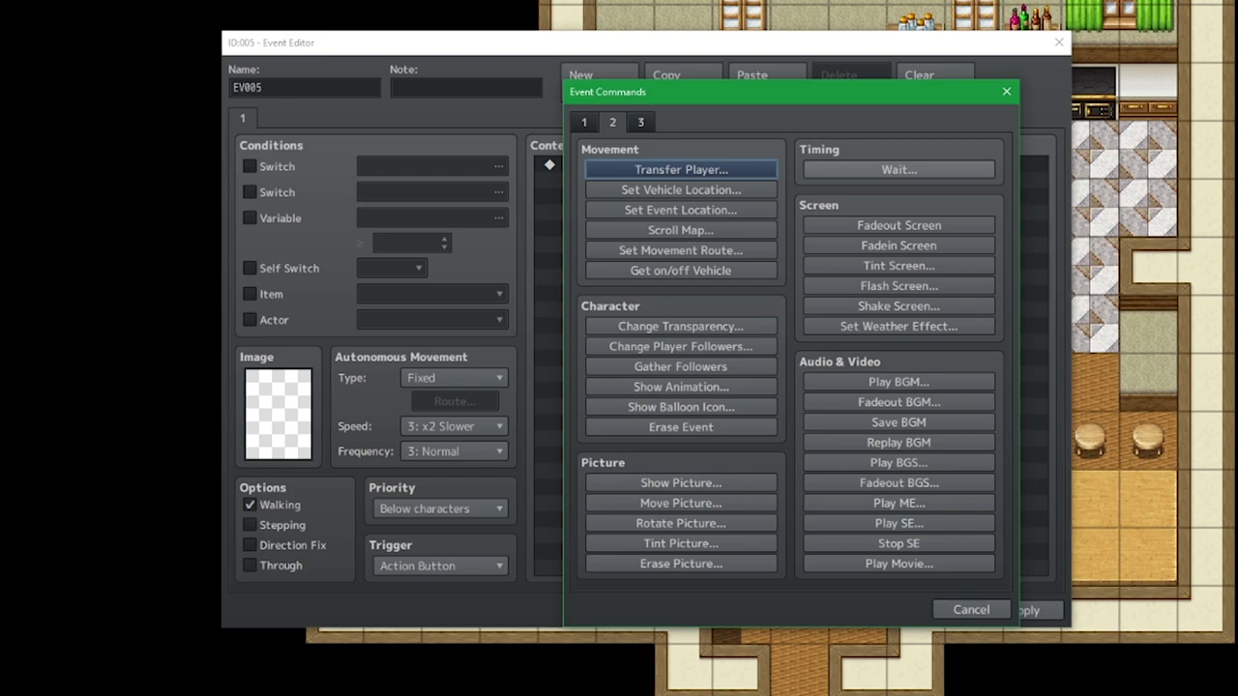
click(898, 265)
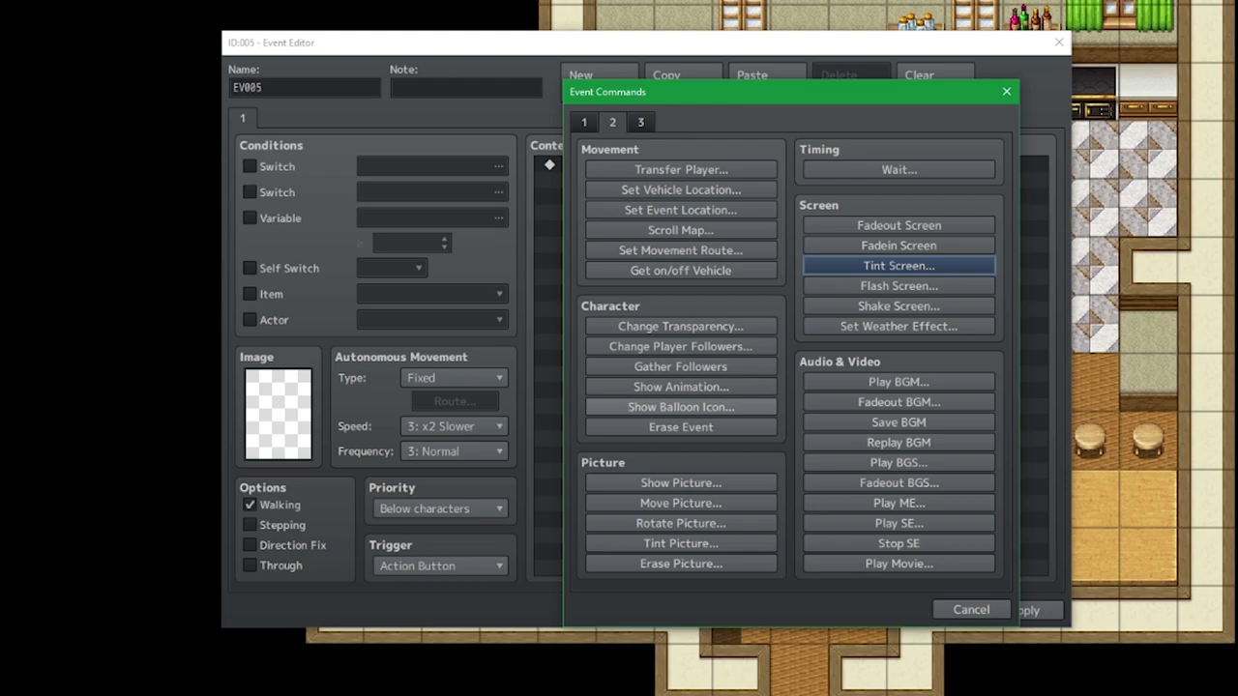
click(680, 406)
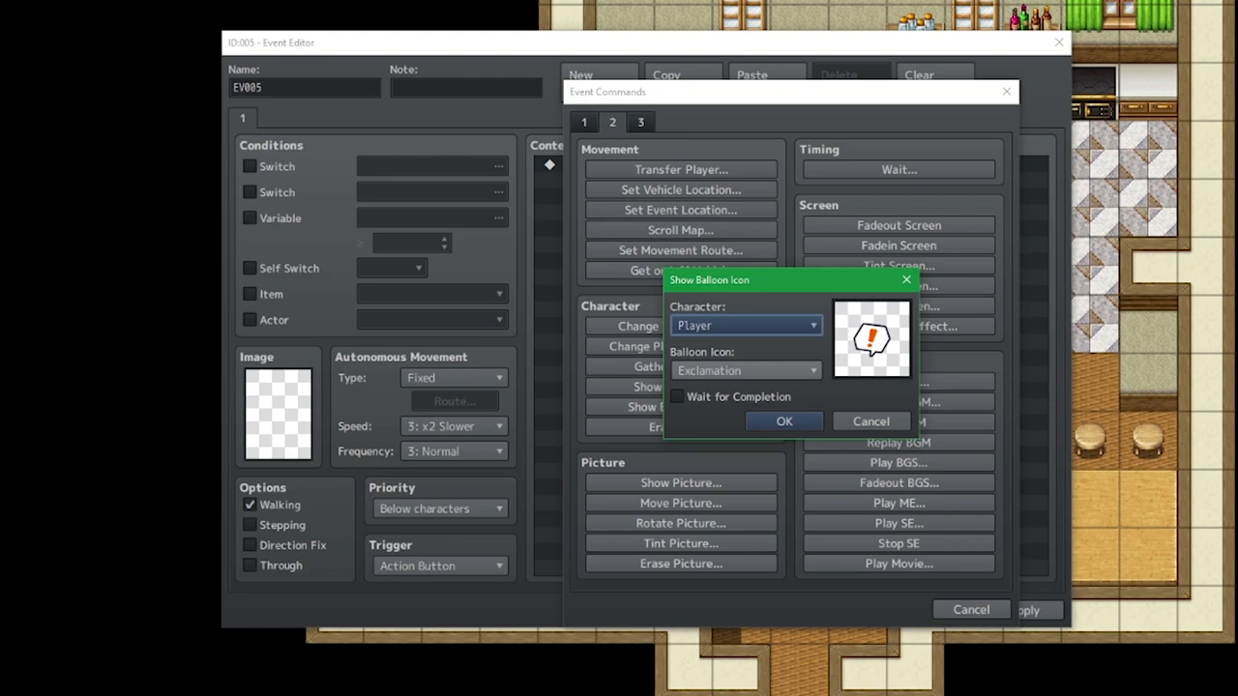
click(746, 372)
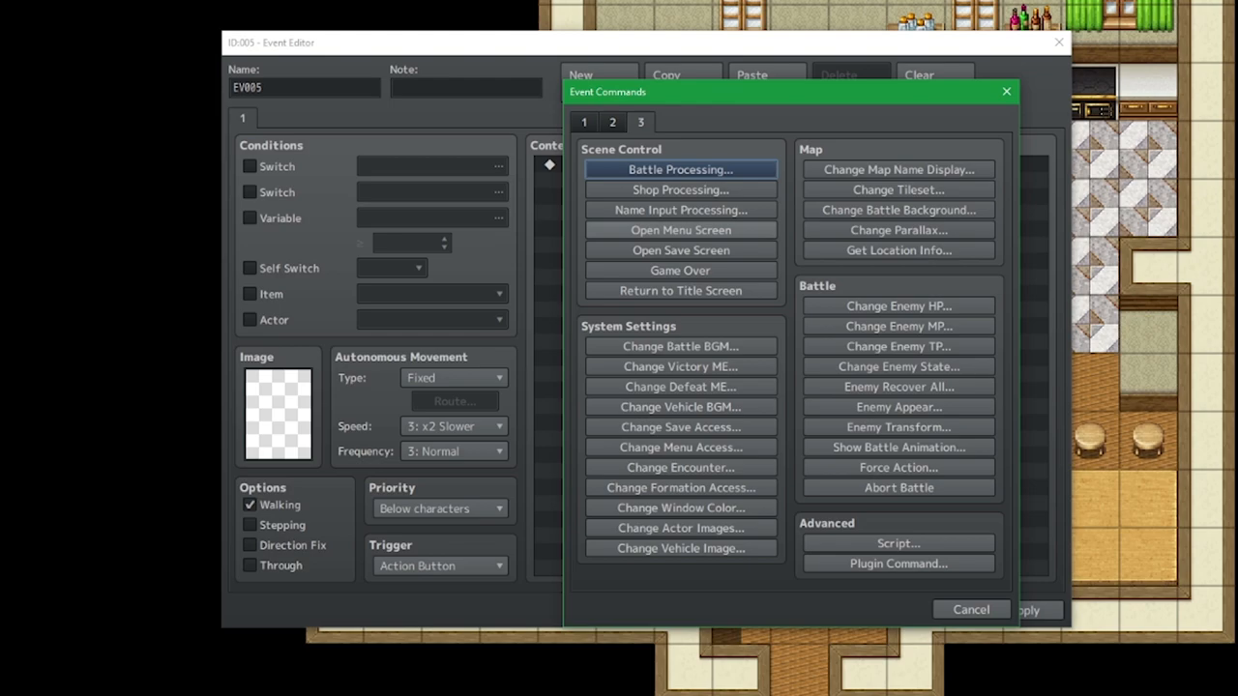
mouse_move(681, 290)
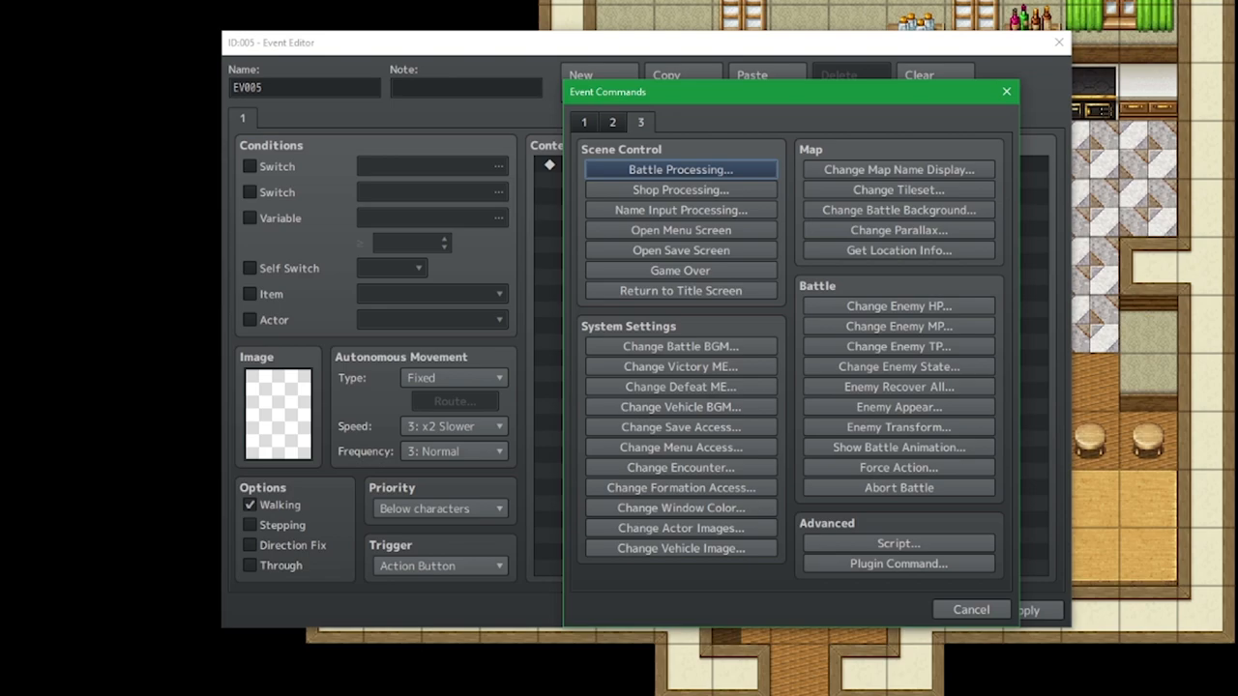
click(584, 122)
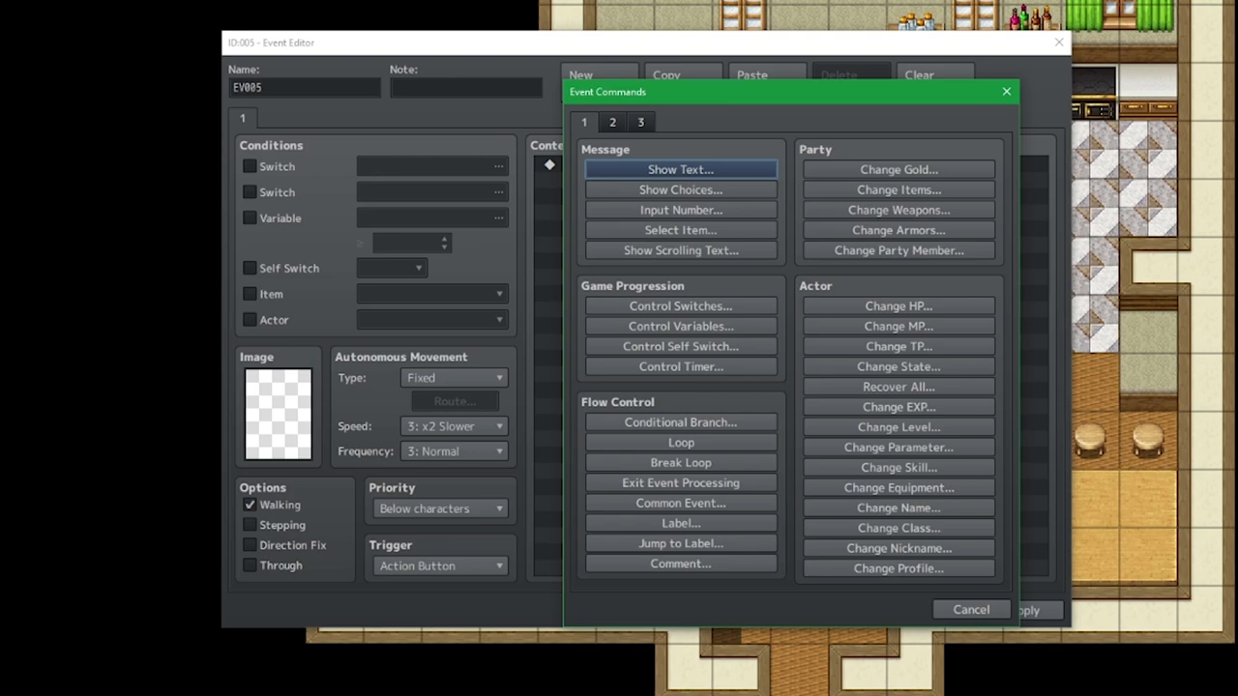
- Cancel the Change HP command and close the Event Commands window
click(898, 306)
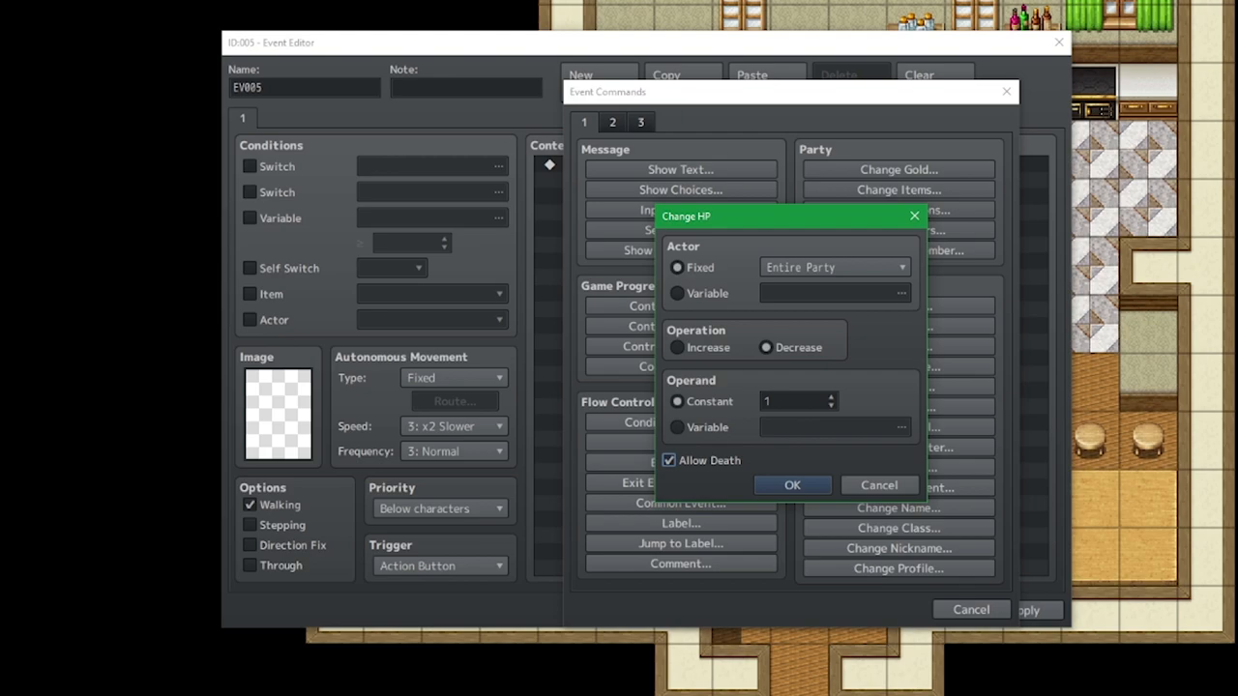
mouse_move(878, 483)
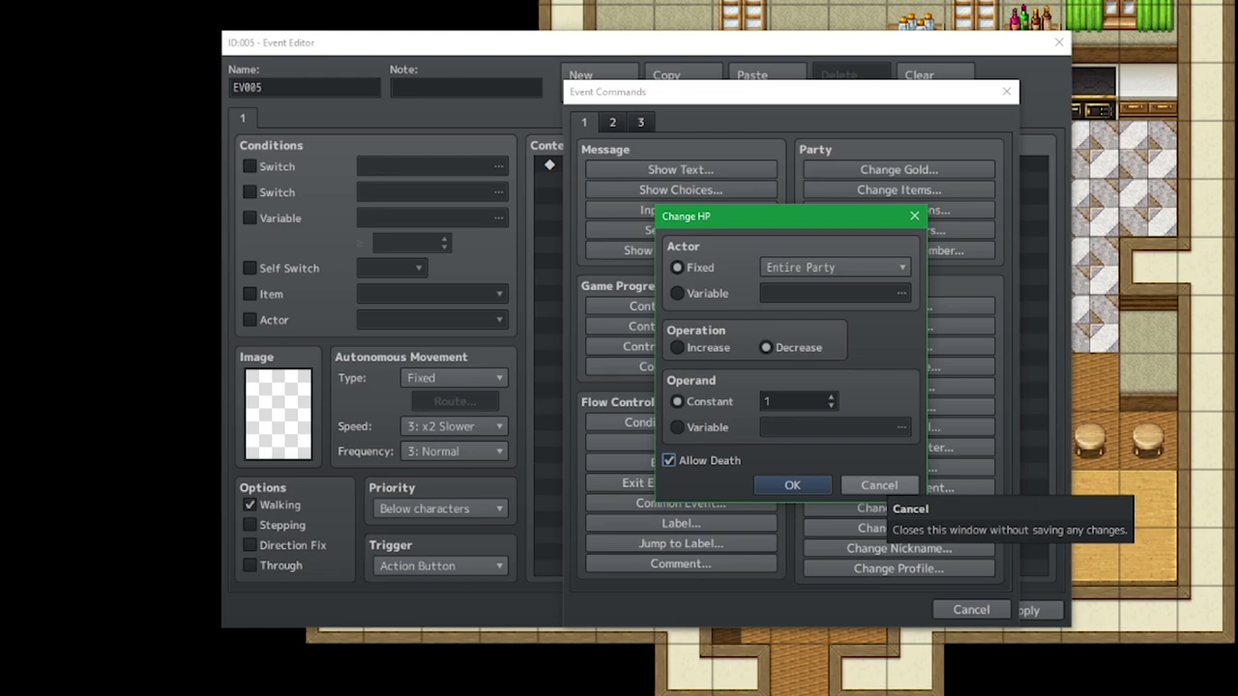
click(877, 484)
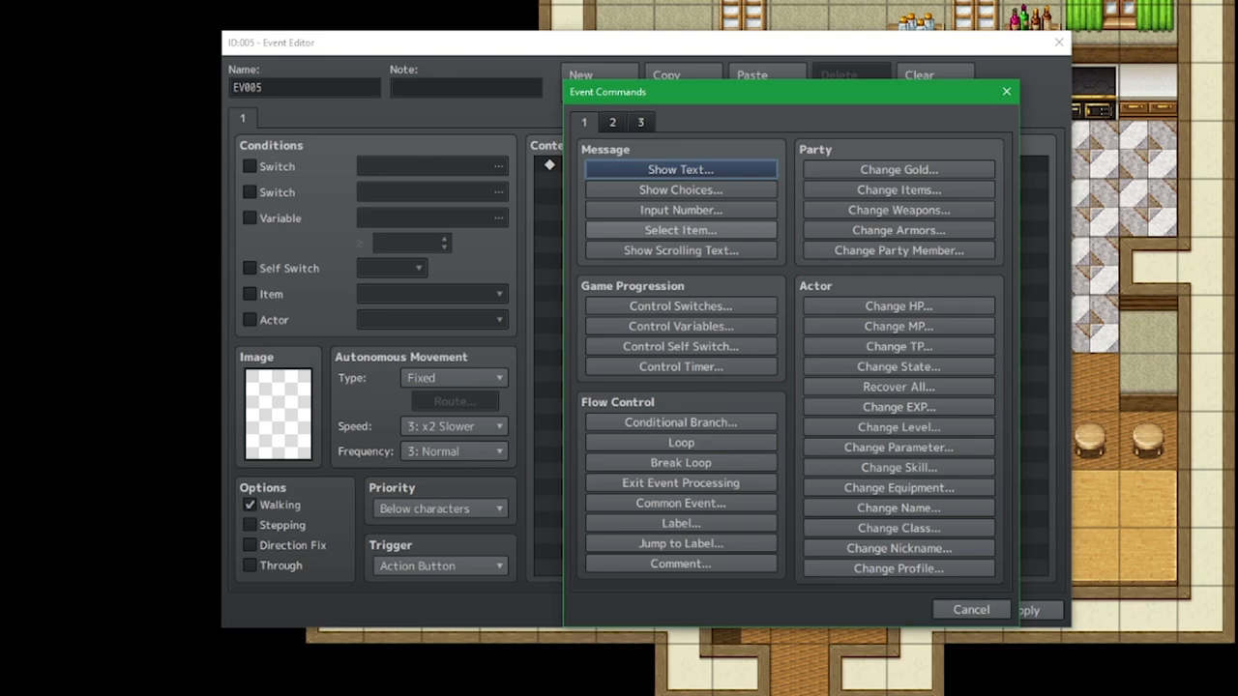
click(681, 503)
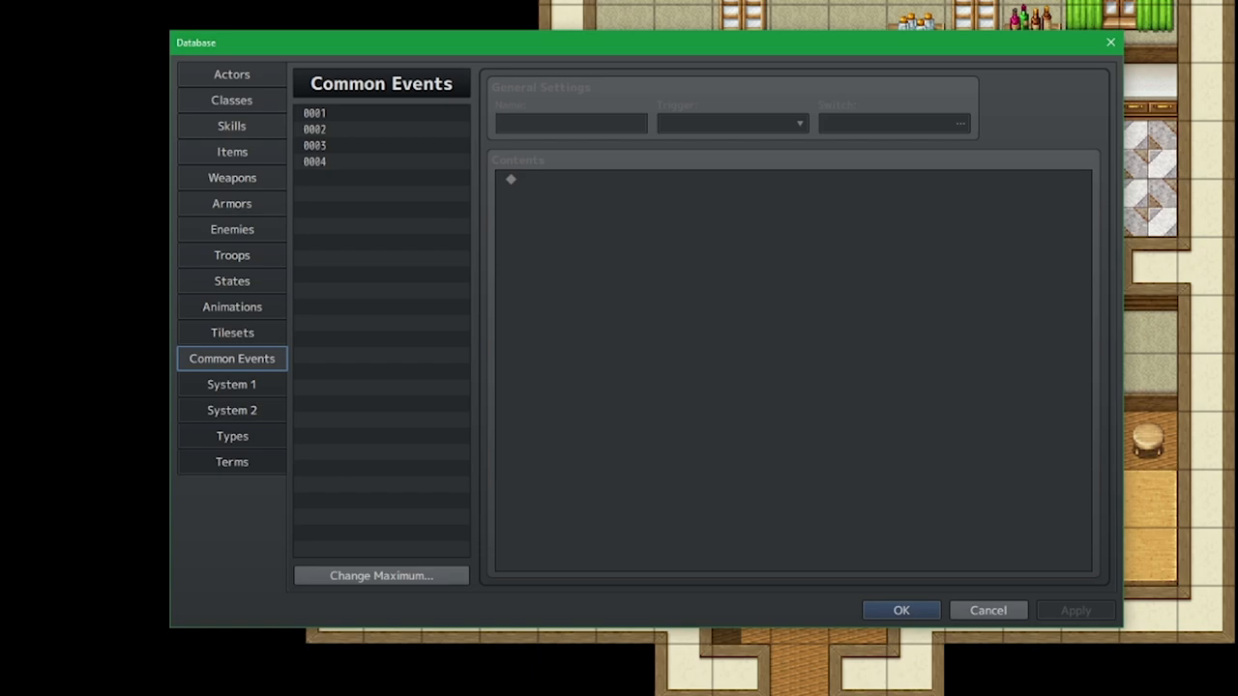
double_click(511, 178)
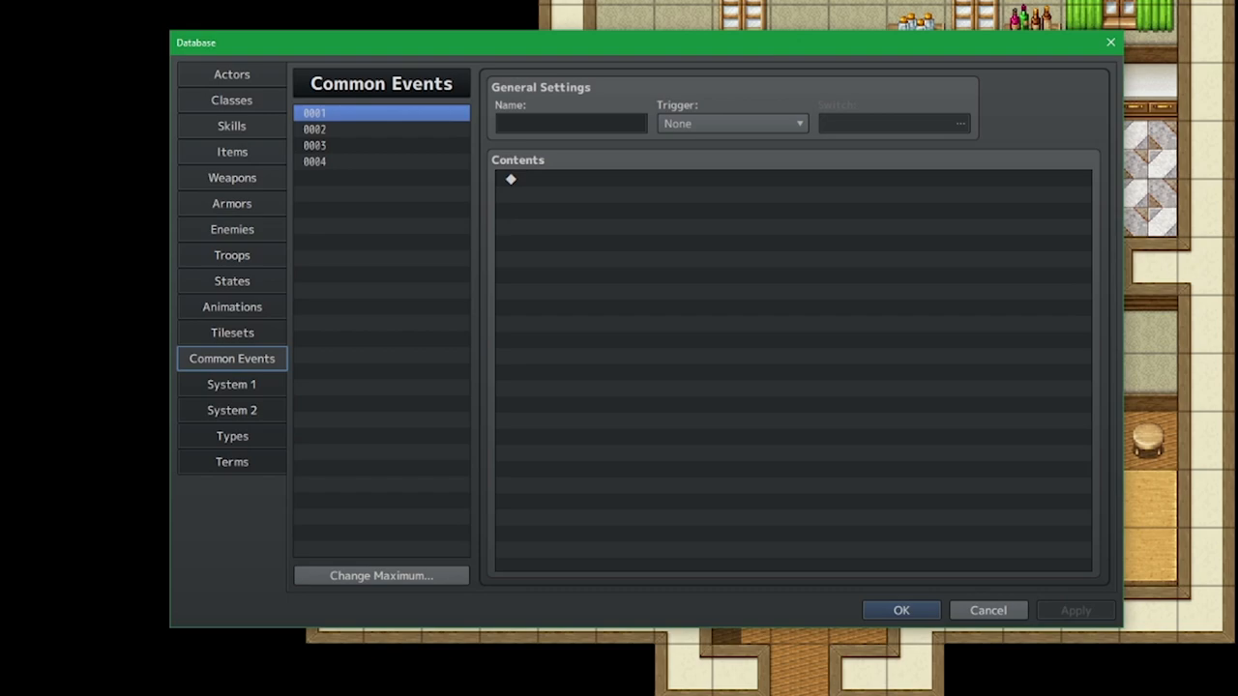
- Uncheck Skill and Status under Menu Commands in System 2
click(232, 410)
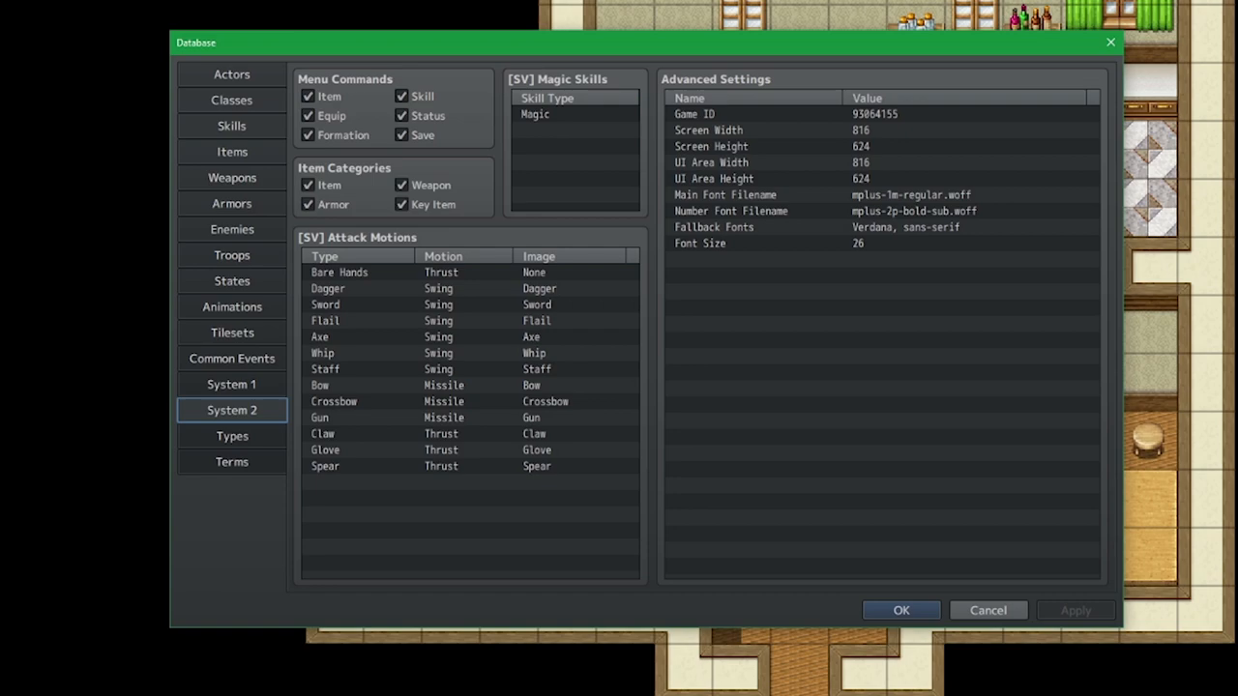
click(401, 97)
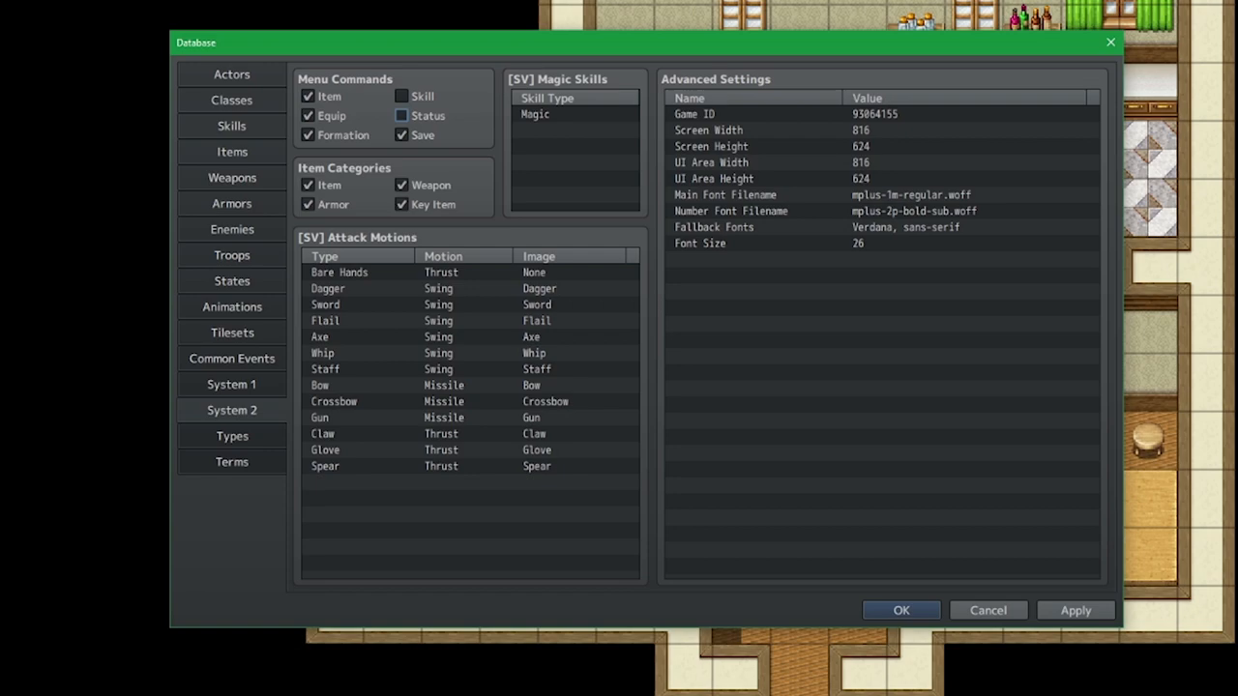
click(307, 135)
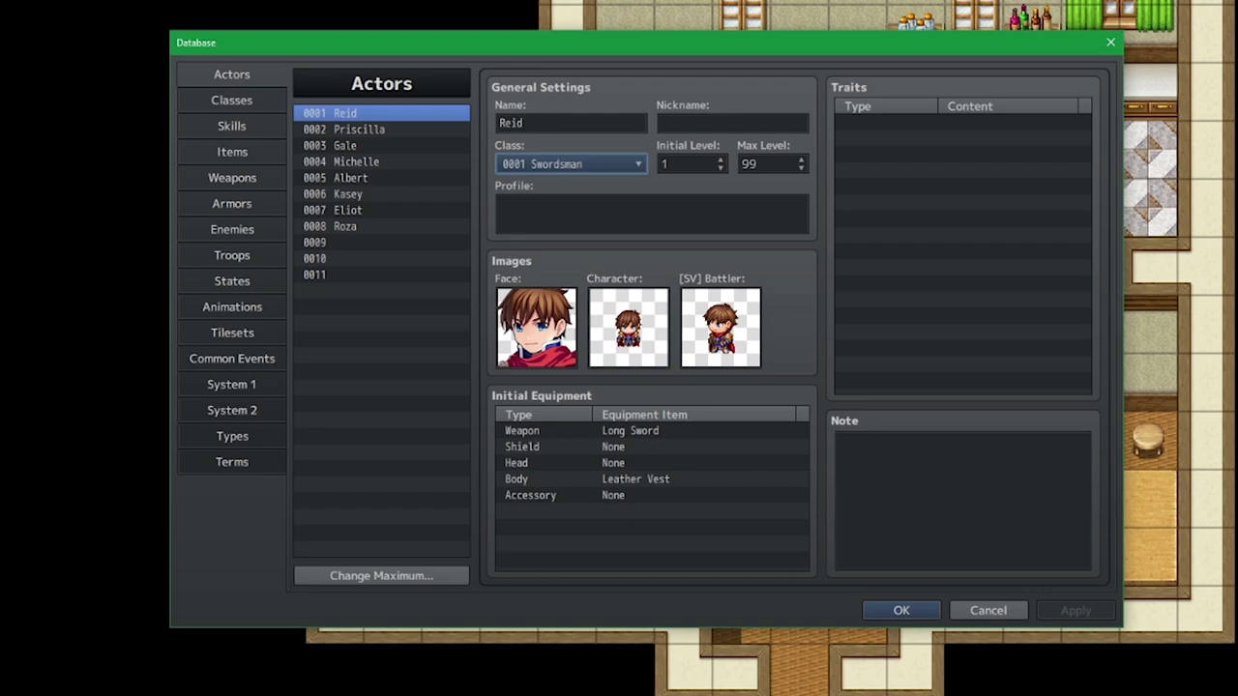
- Switch the Database to the Classes page
click(232, 101)
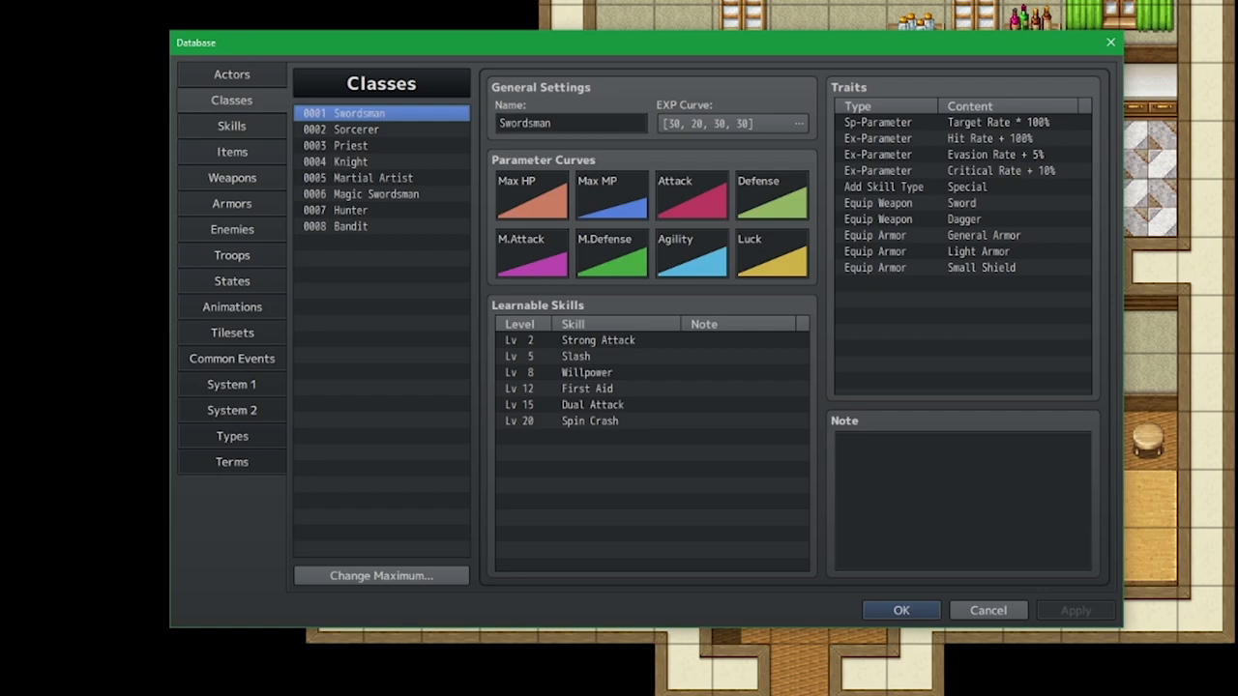
- Inspect the Swordsman class's parameter curves and close the curve dialog
double_click(530, 195)
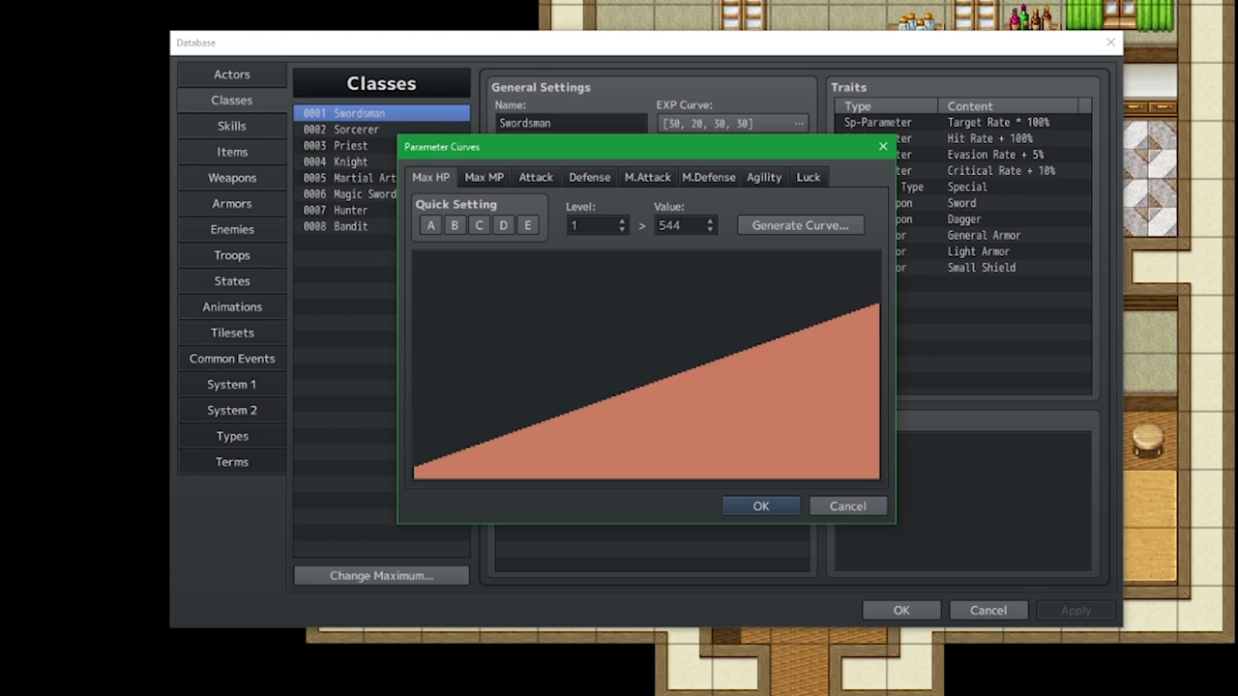
click(759, 507)
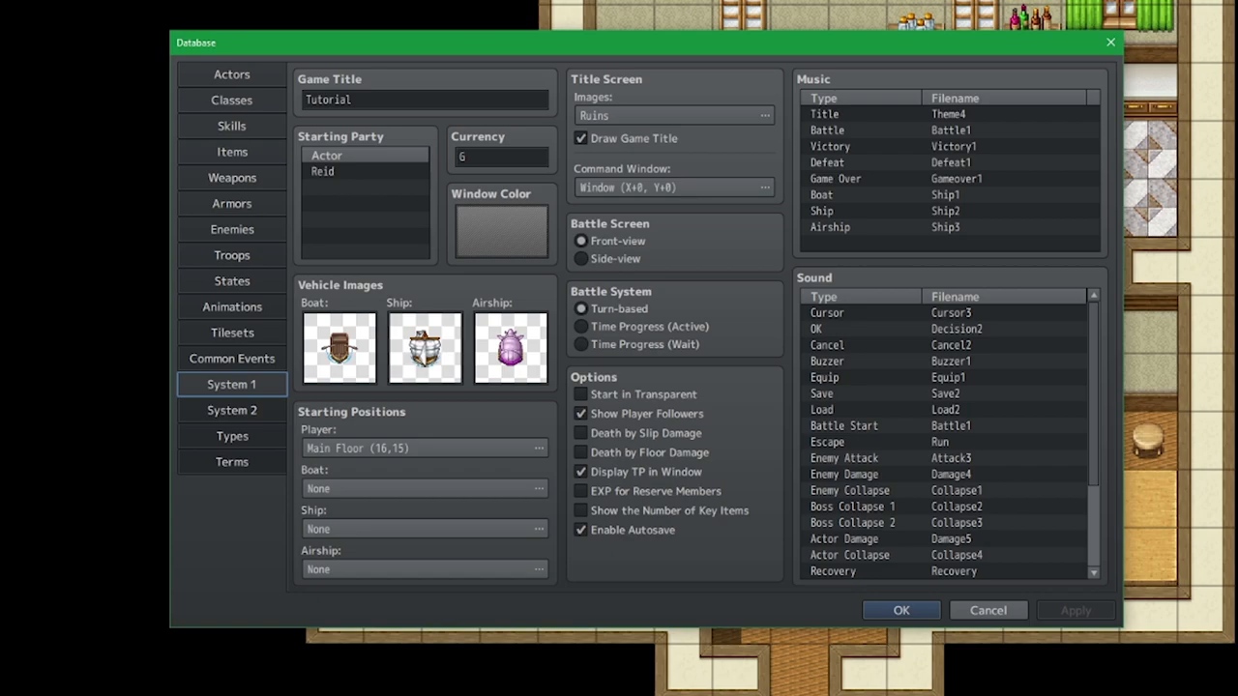
- Uncheck Display TP in Window, visit the Terms page, then close the Database
click(580, 472)
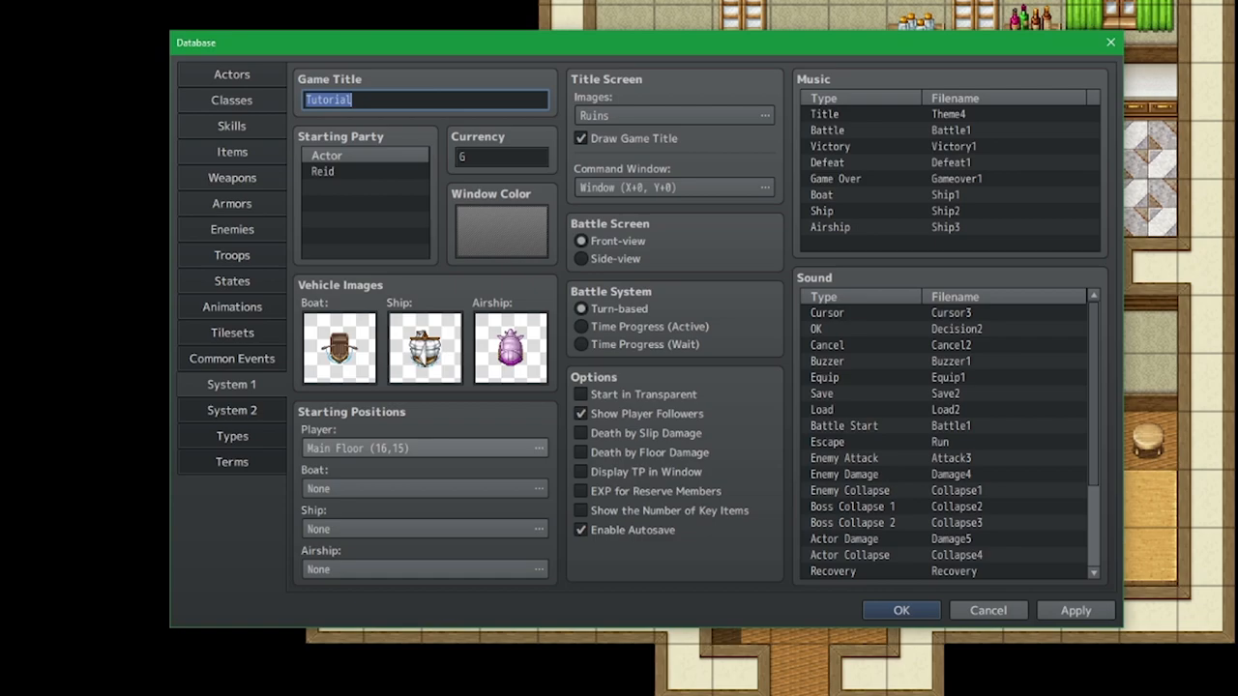
click(233, 461)
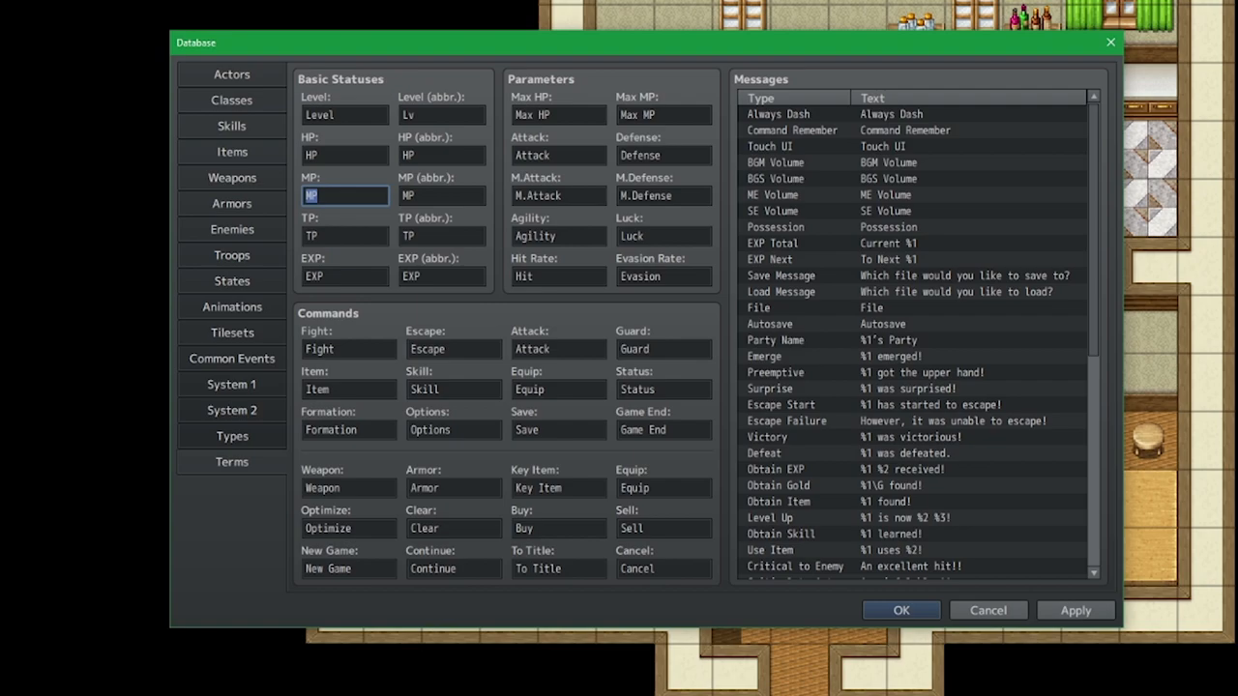
click(899, 611)
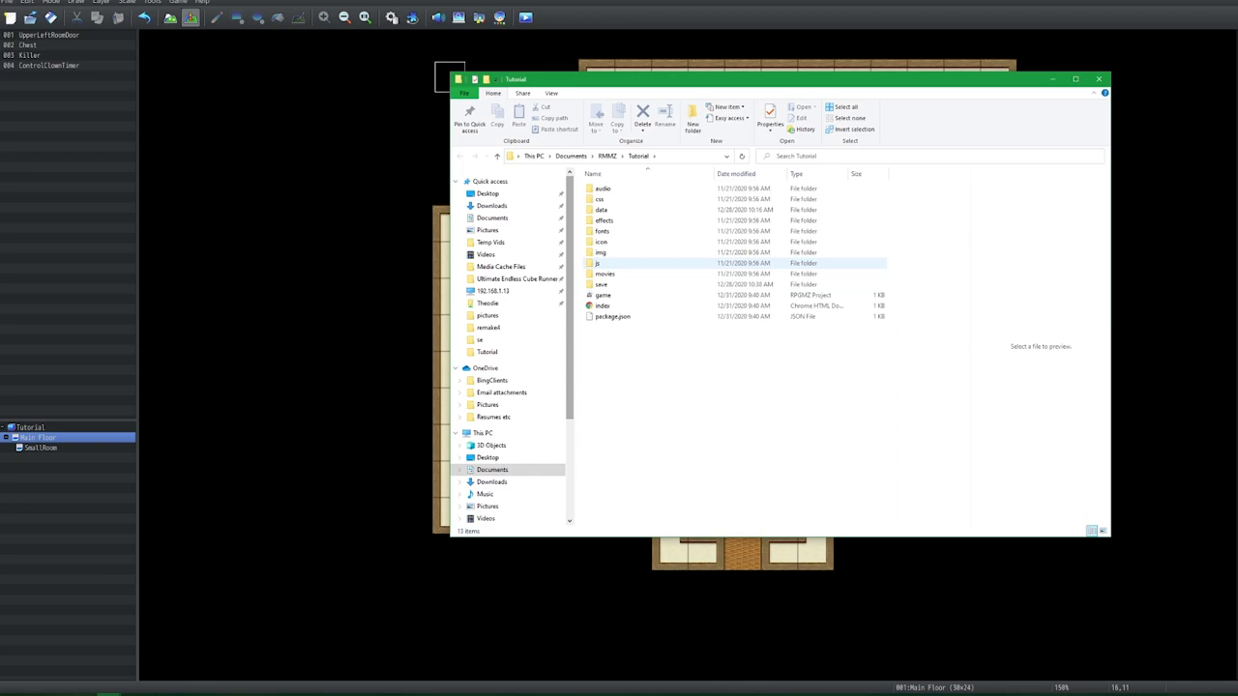
- Open the Tutorial project's js folder holding the game's script files
double_click(596, 263)
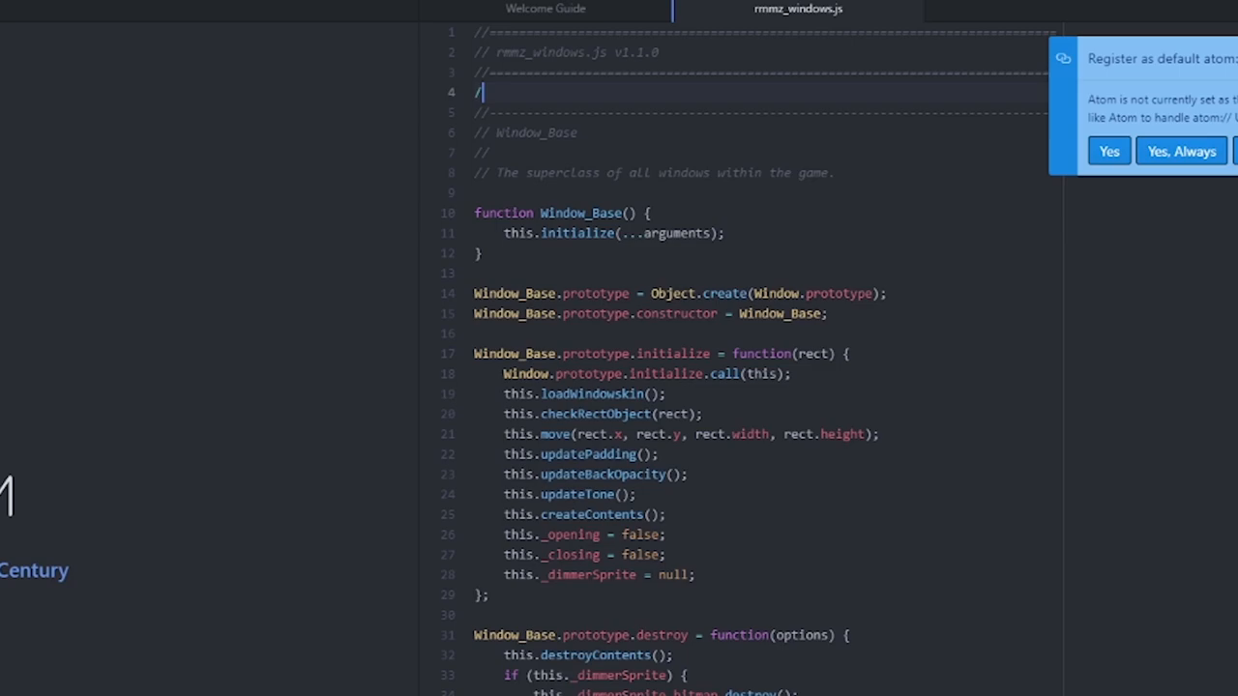
- Scroll rmmz_windows.js down to Window_StatusBase's placeBasicGauges function with the hp, mp and tp gauges
key(BackSpace)
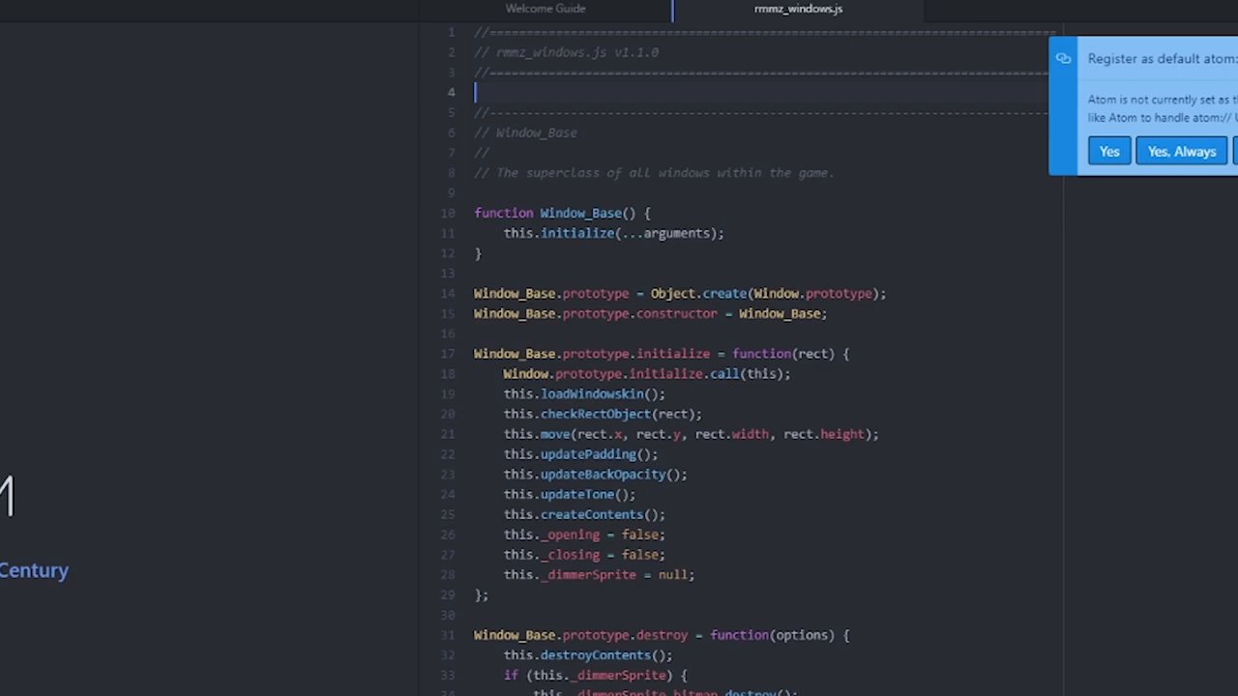
scroll(down, 3)
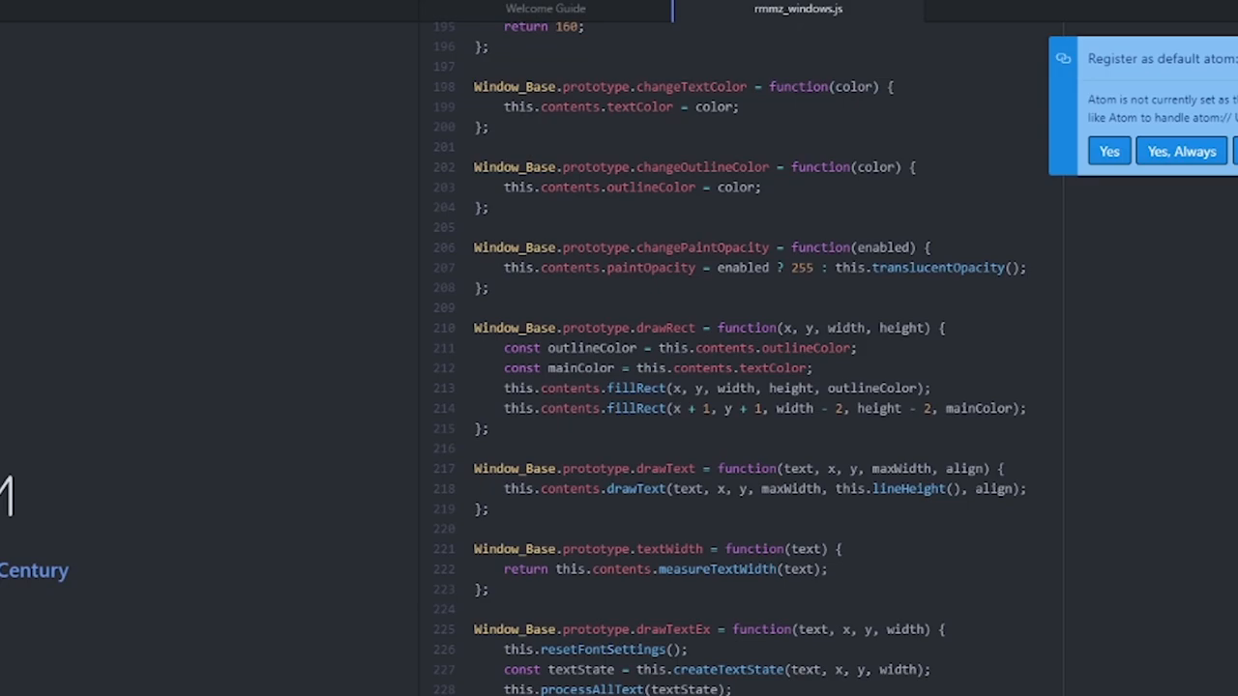
scroll(down, 3)
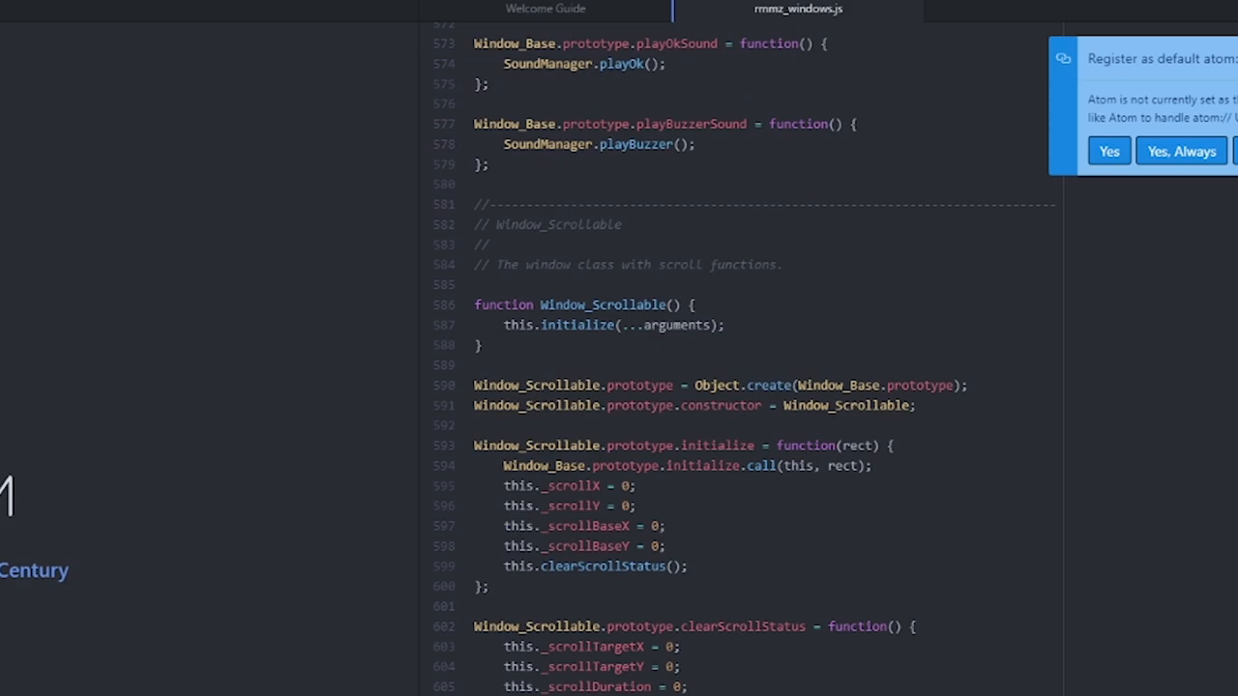
scroll(down, 3)
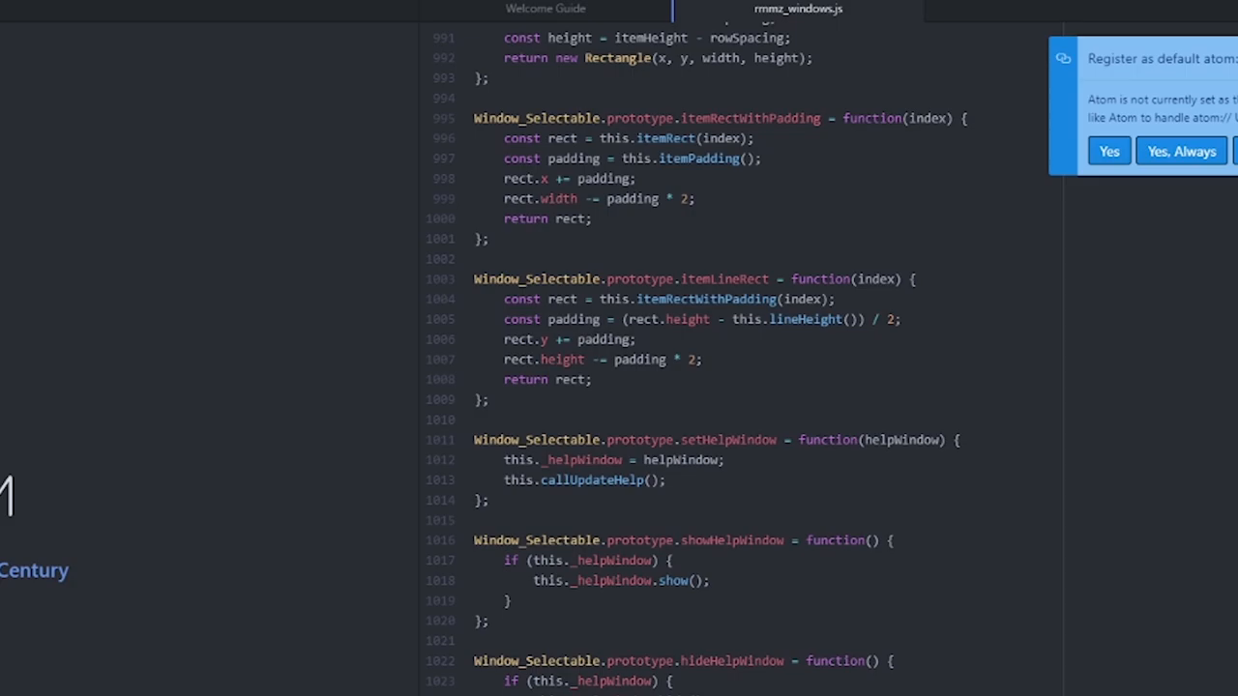
scroll(down, 3)
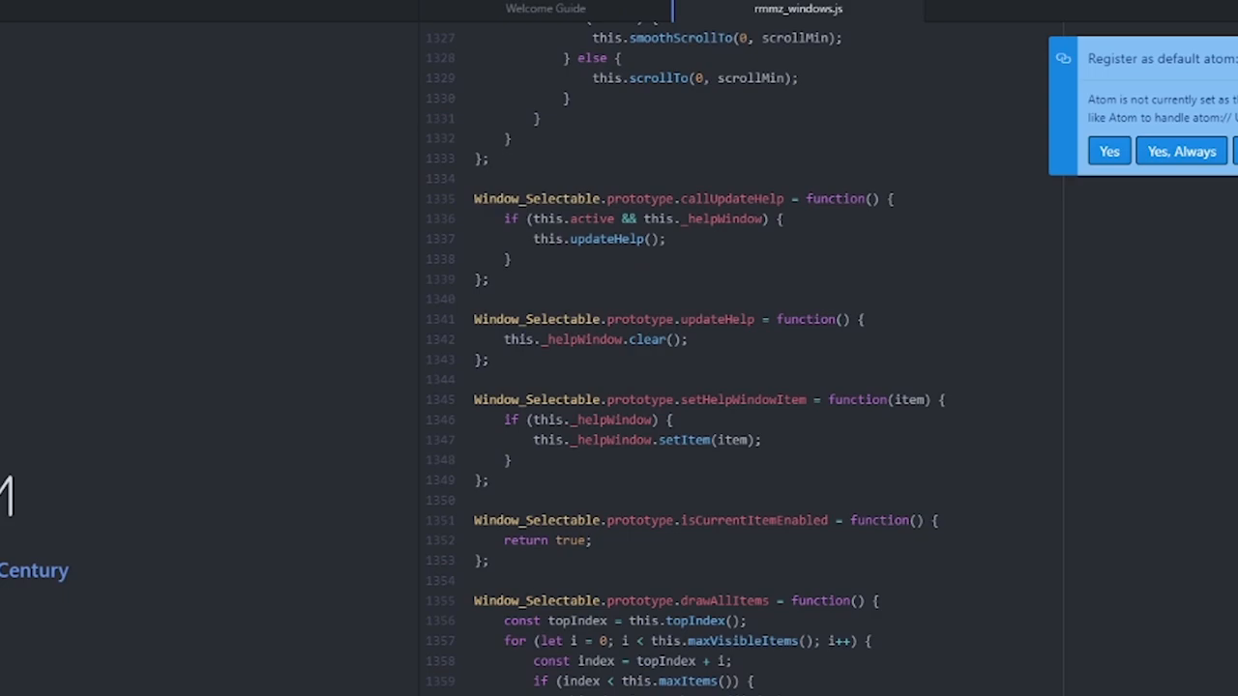
scroll(down, 3)
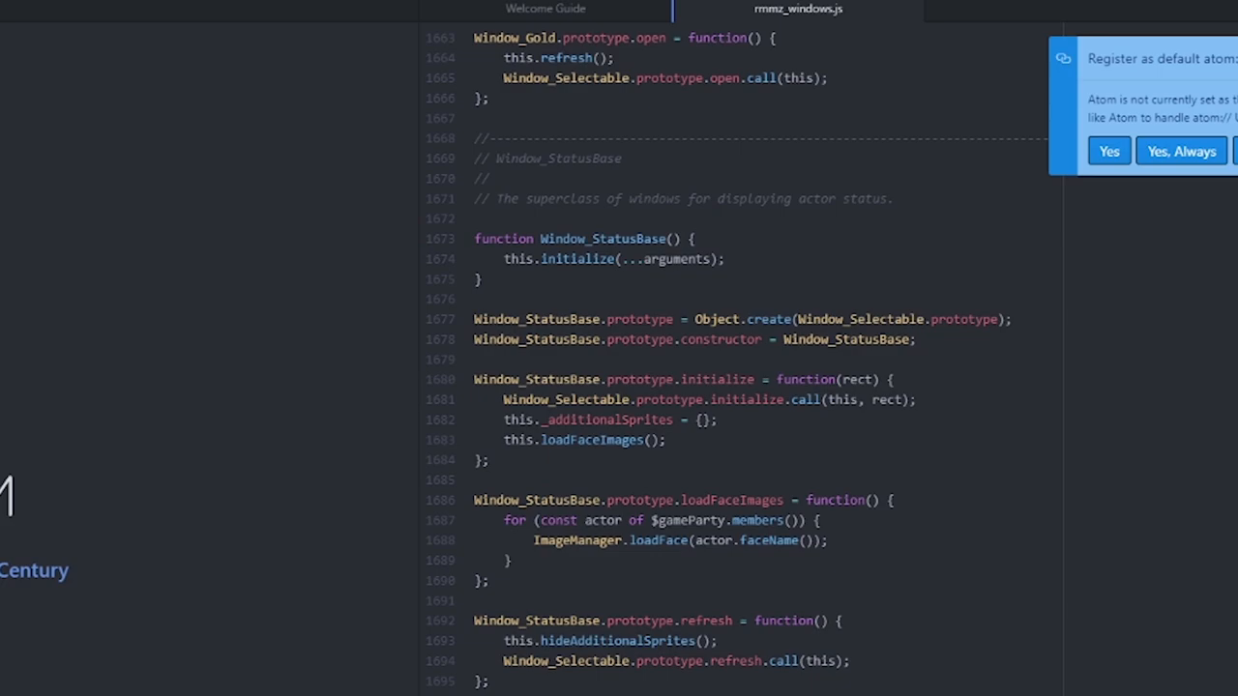
scroll(down, 3)
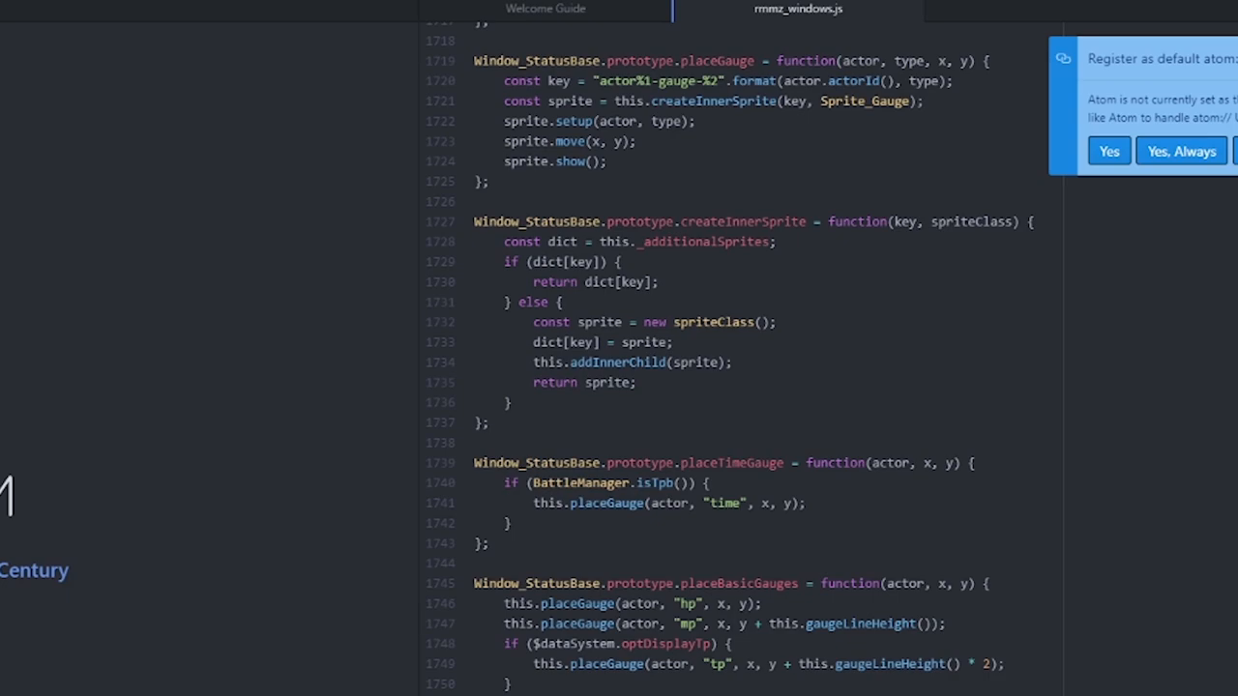
scroll(down, 3)
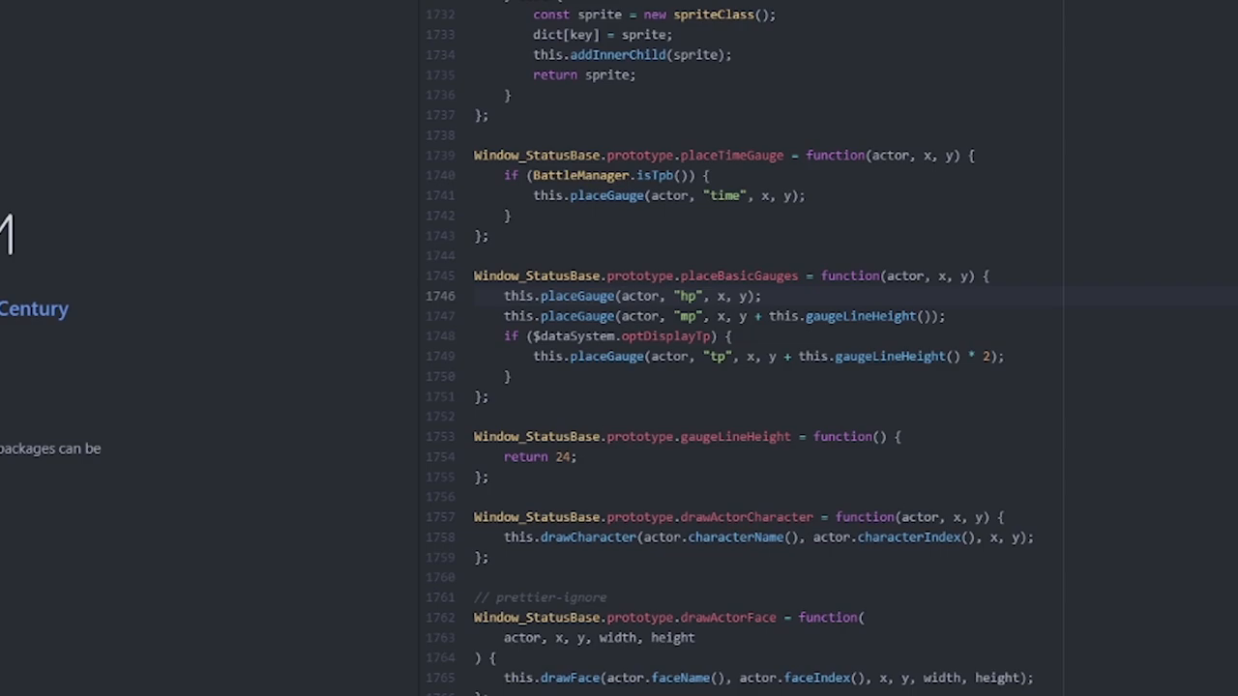
- Comment out the hp and mp placeGauge calls in placeBasicGauges with Ctrl+/
click(475, 296)
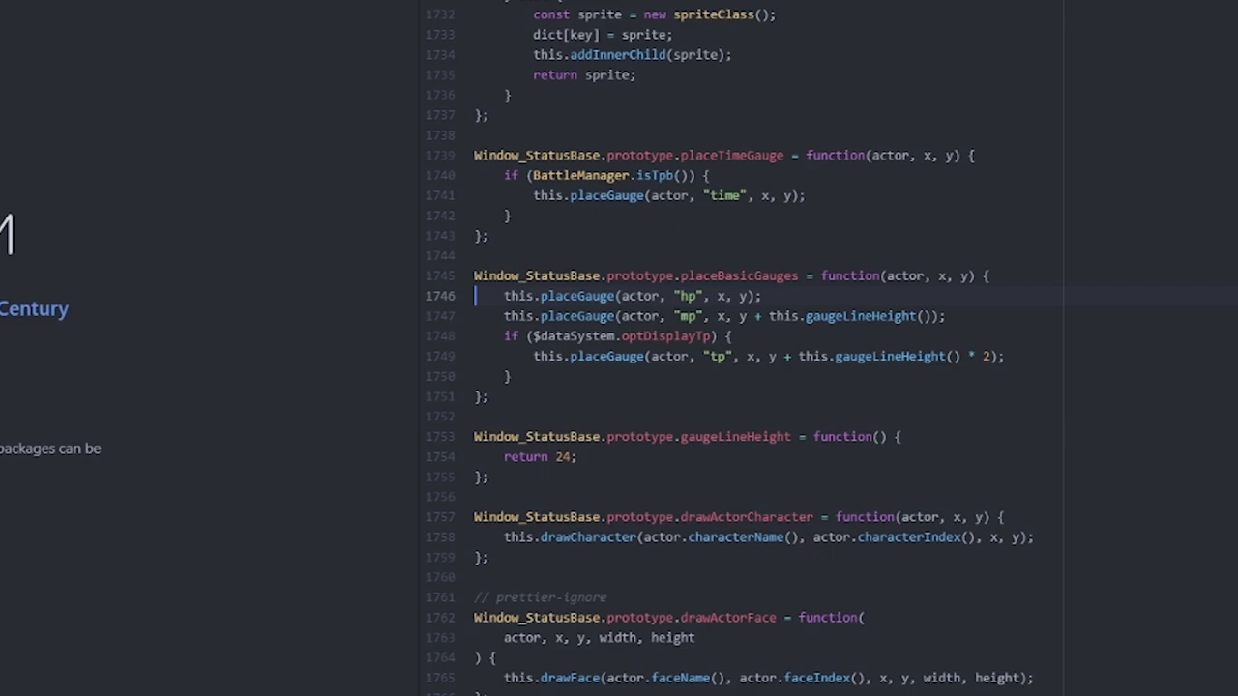
key(ctrl+/)
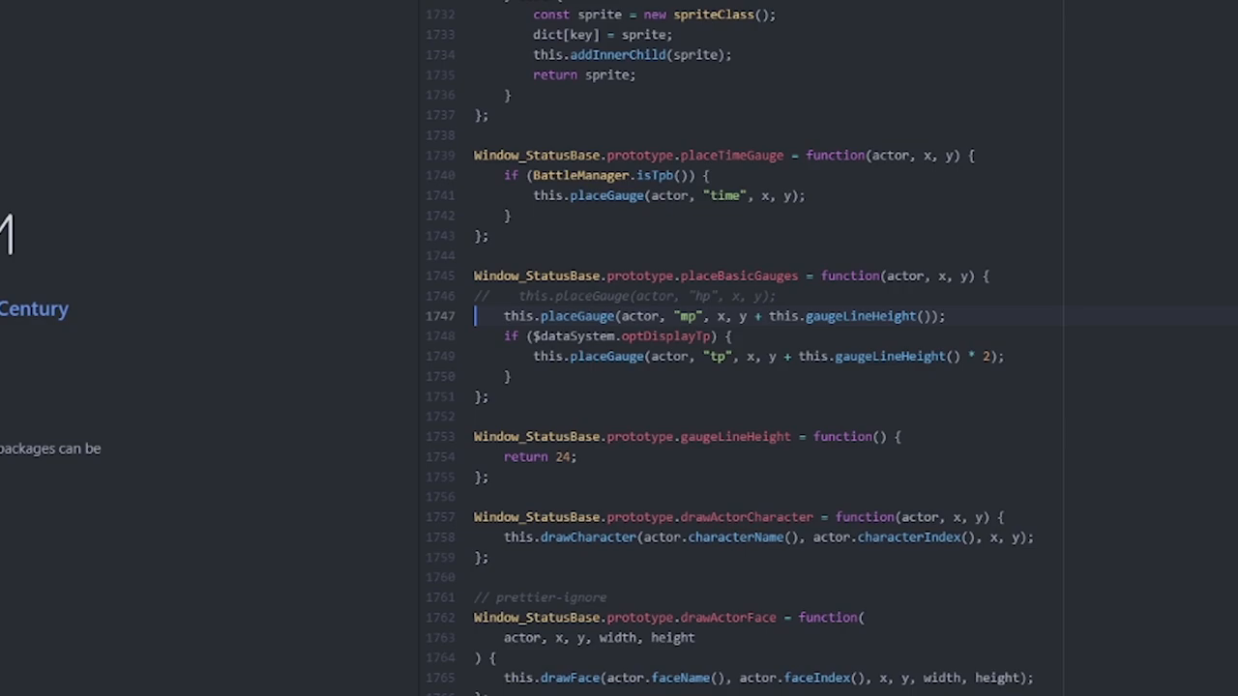
key(ctrl+/)
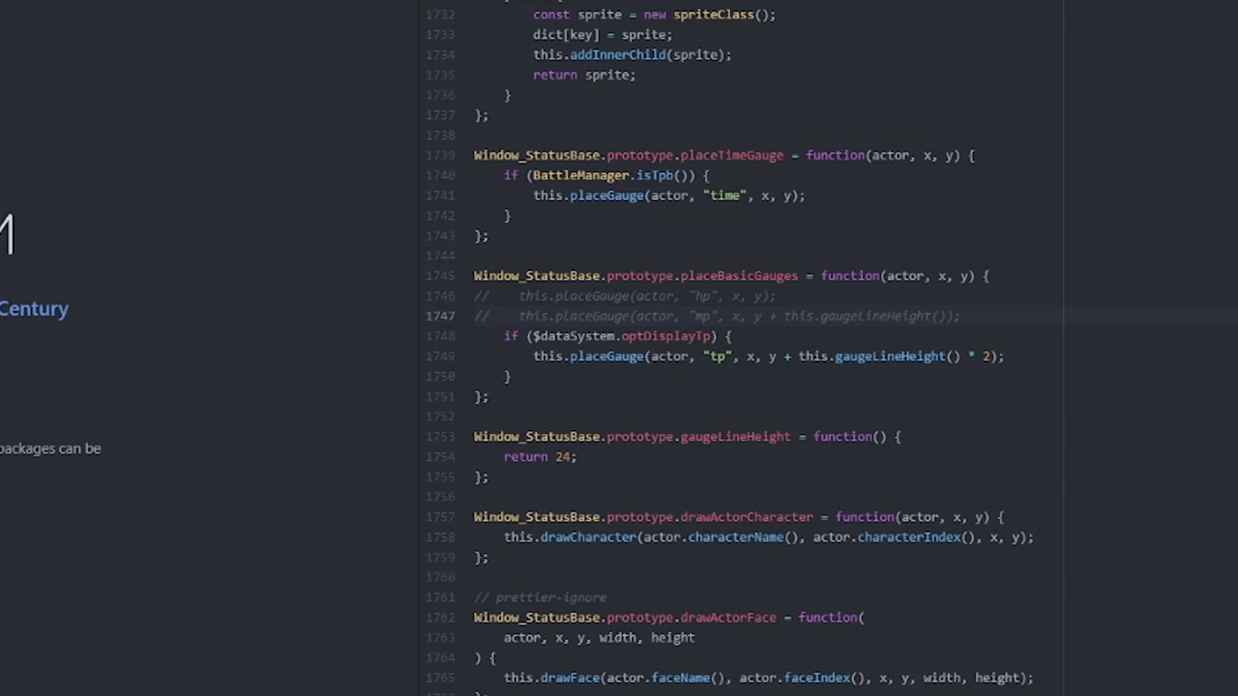
click(493, 317)
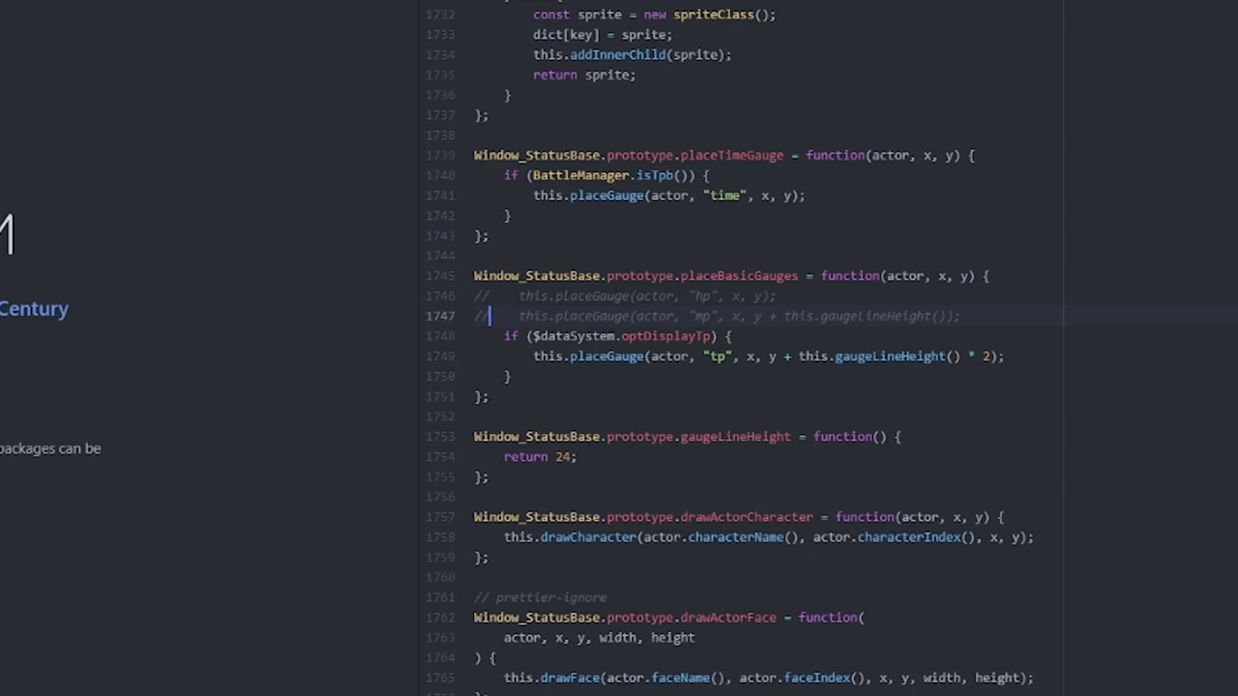
scroll(down, 3)
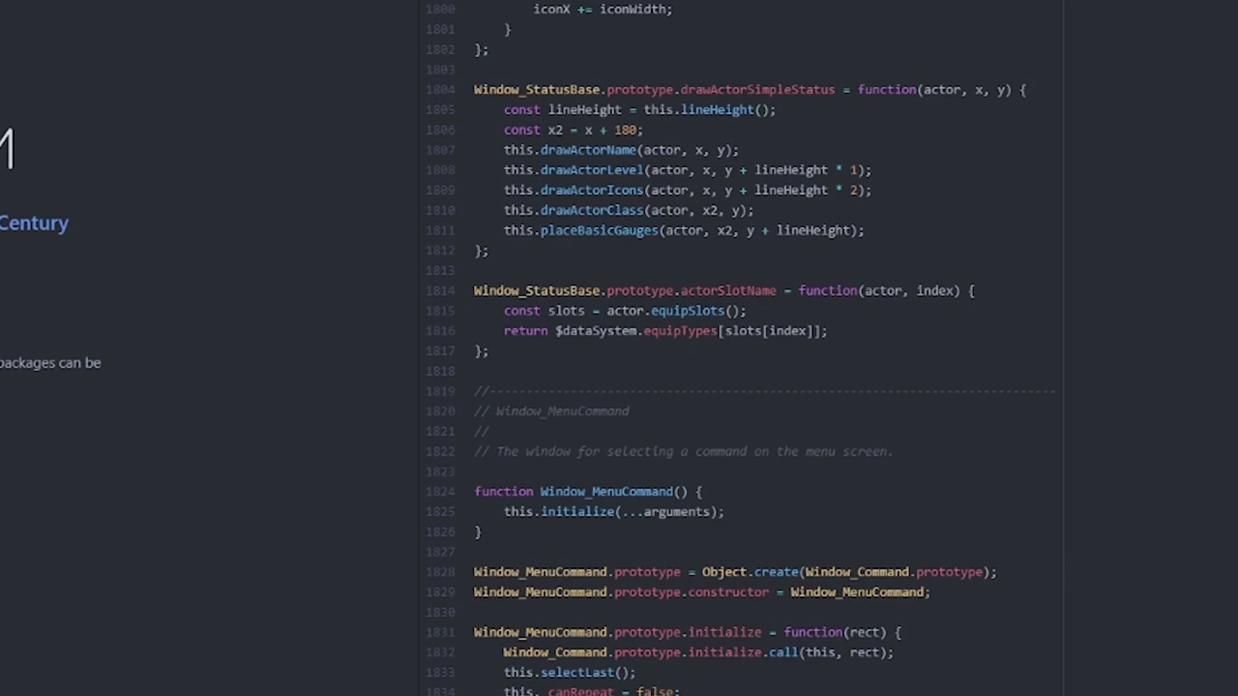
scroll(up, 3)
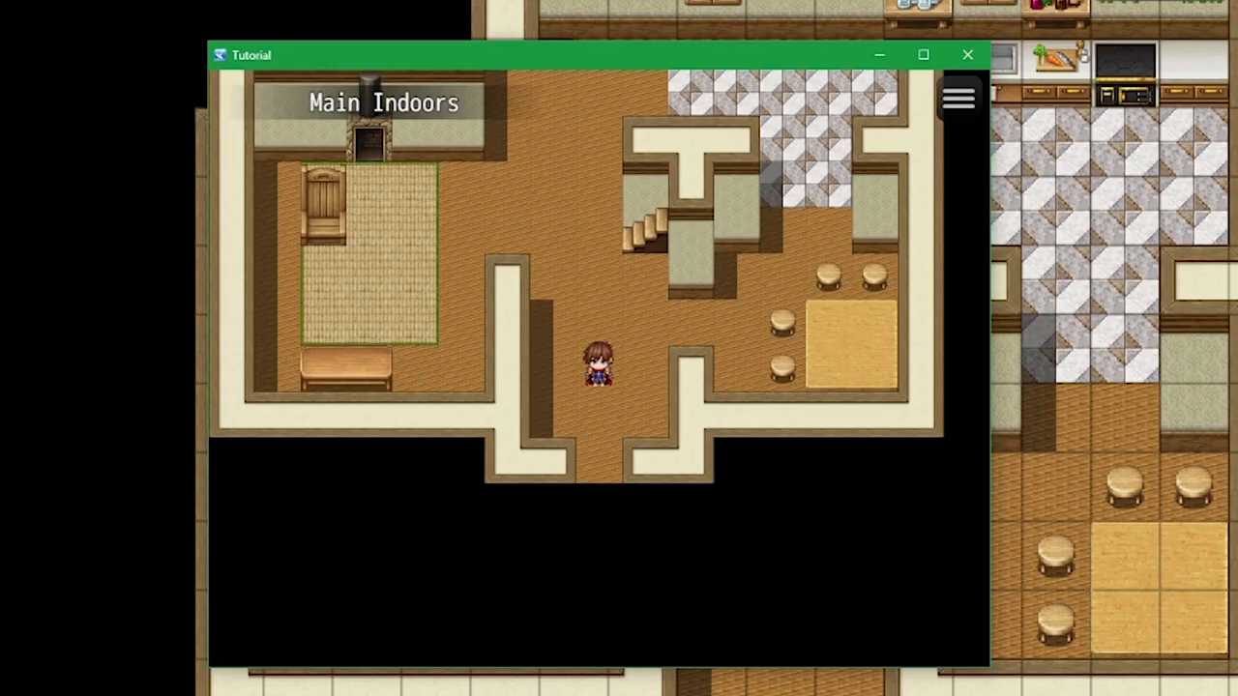
- Check the in-game menu shows Reid without hp or mp gauges, then end the playtest
click(957, 97)
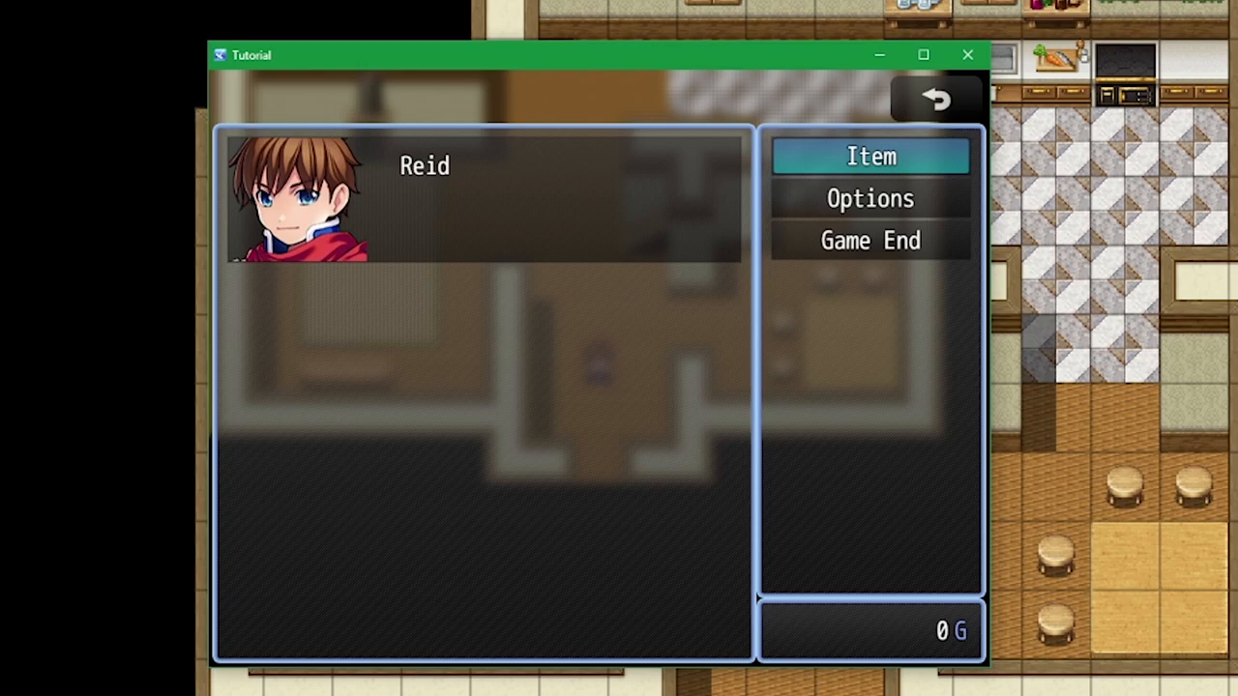
click(936, 101)
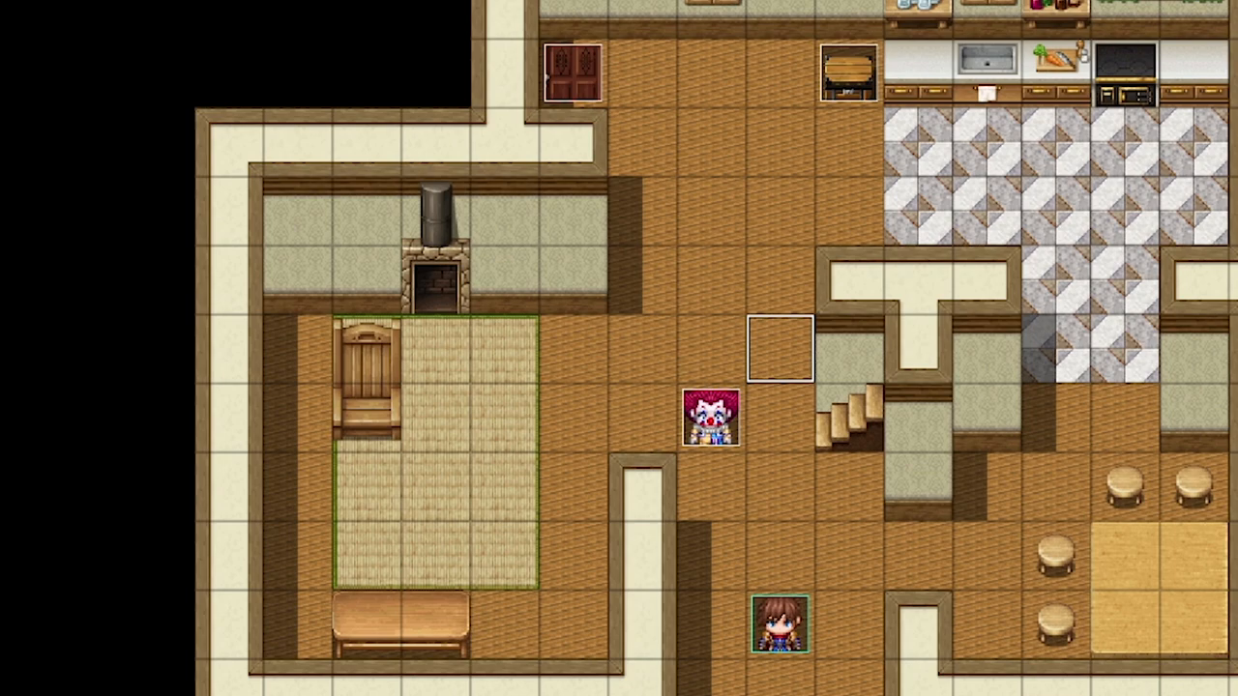
key(escape)
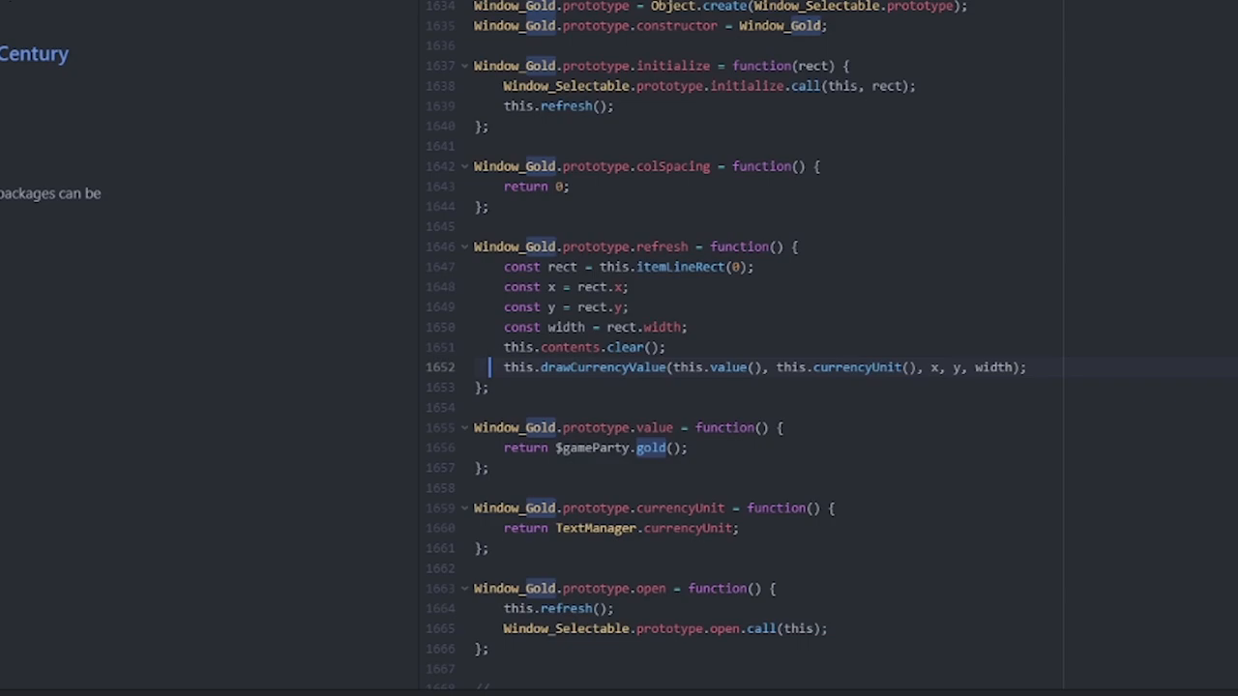
- Comment out the drawCurrencyValue line in Window_Gold's refresh and start a playtest
key(ctrl+/)
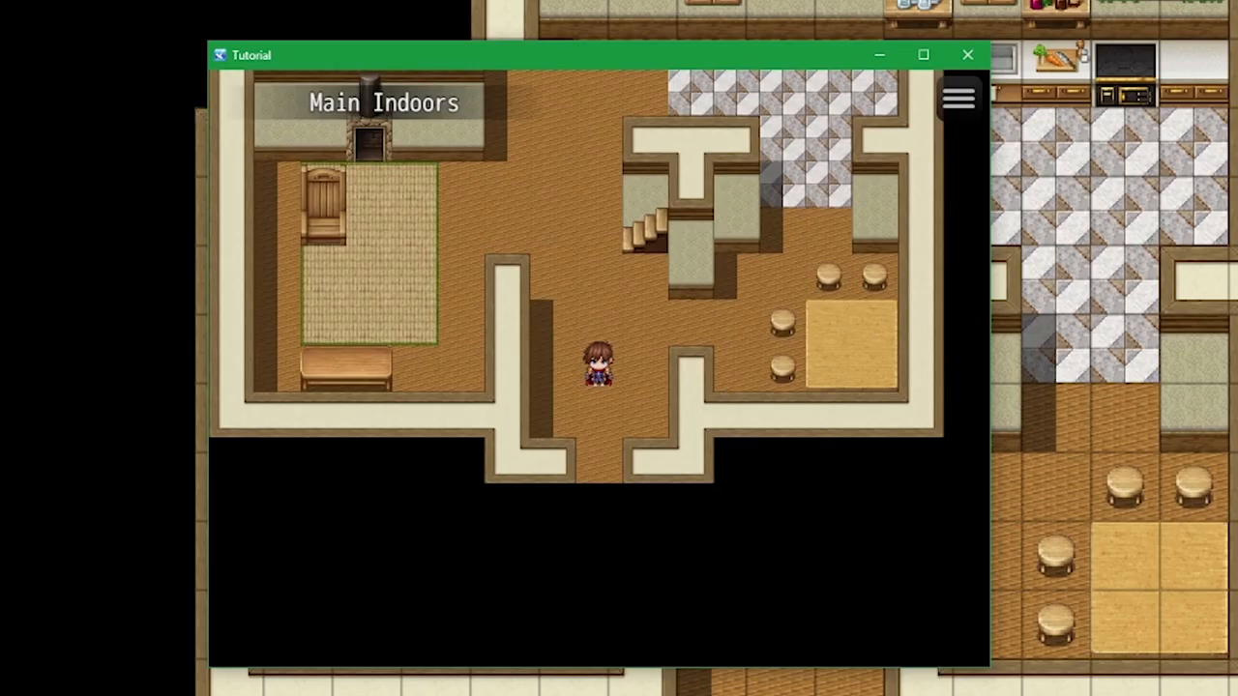
click(957, 96)
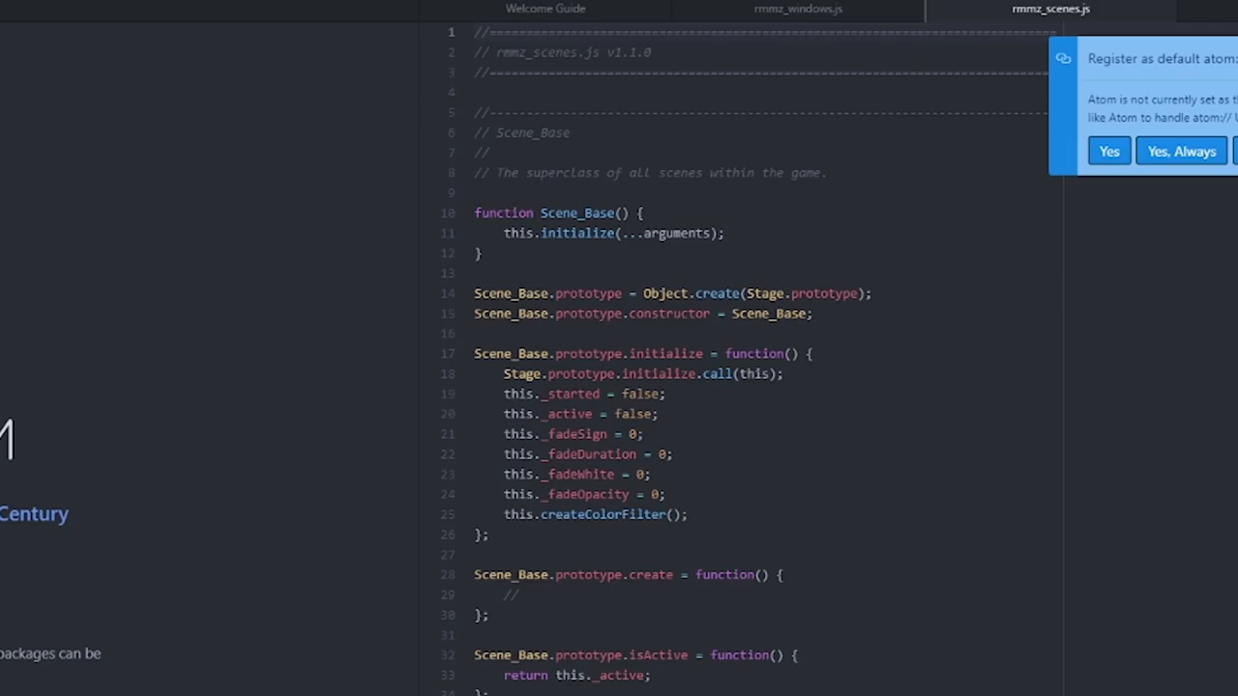
- Scroll rmmz_scenes.js down toward the Scene_Menu class definition
scroll(down, 3)
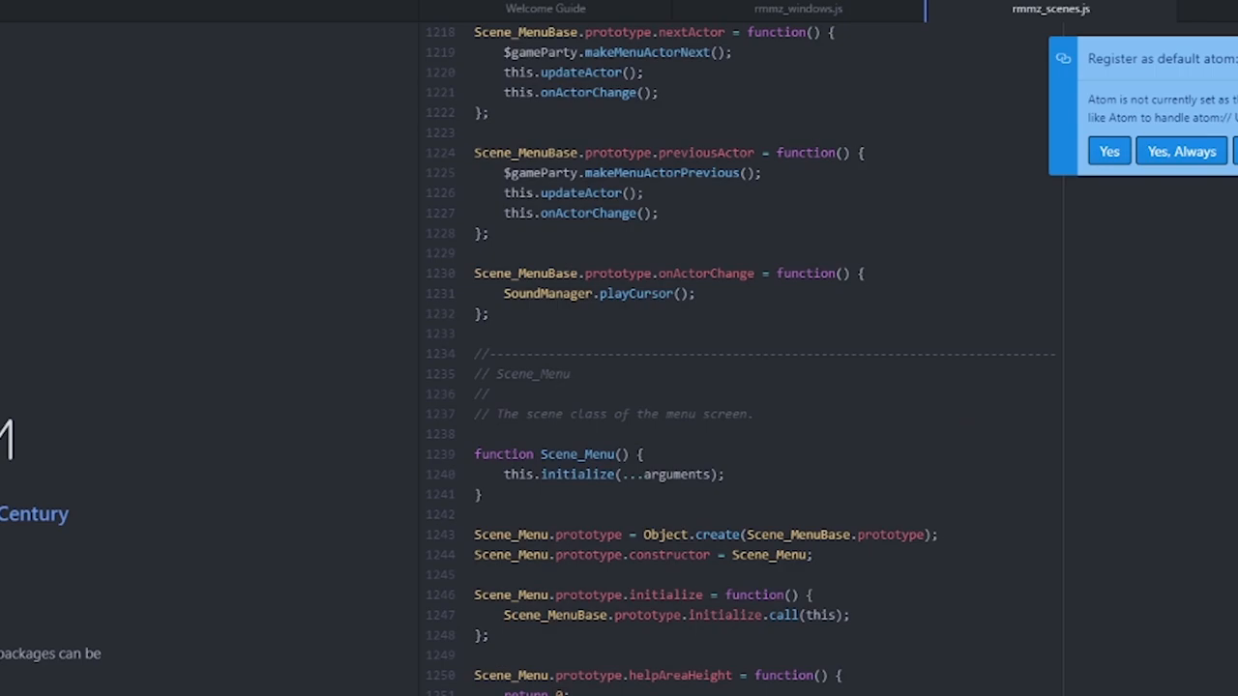